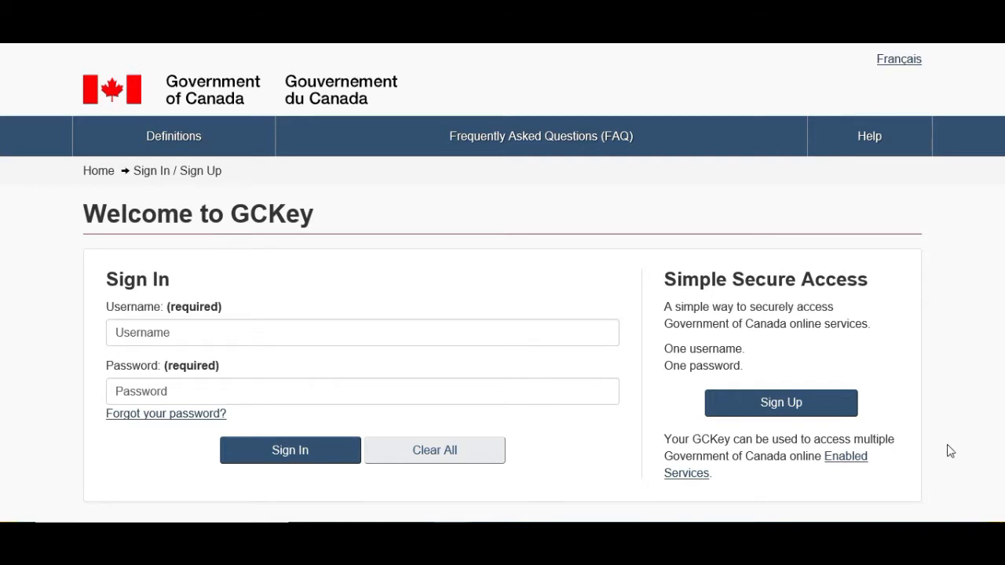
- Begin GCKey sign-up and review the Terms and Conditions of Use on step 1 of 4
{"action": "left_click", "coordinate": [780, 402]}
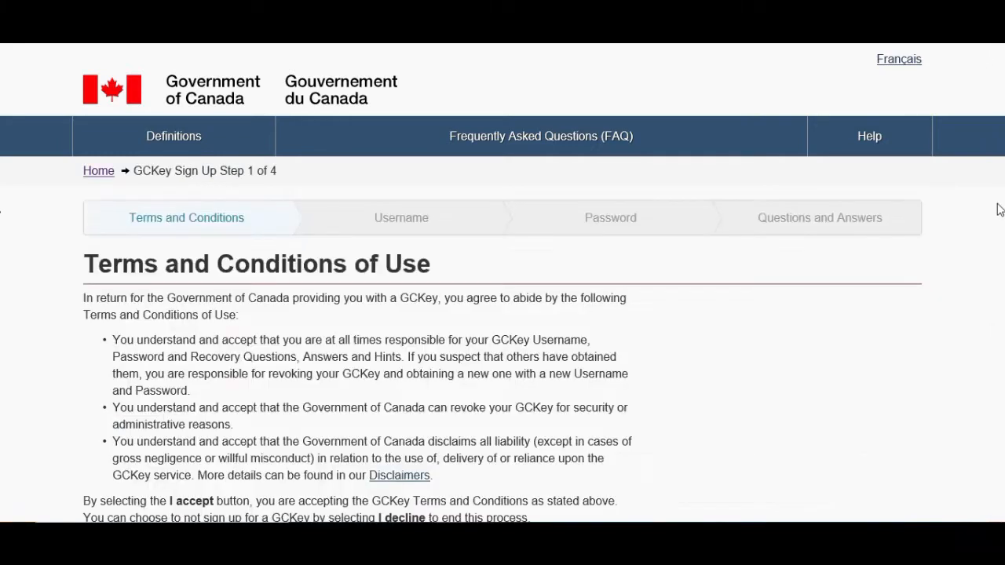
{"action": "scroll", "scroll_direction": "down", "scroll_amount": 3}
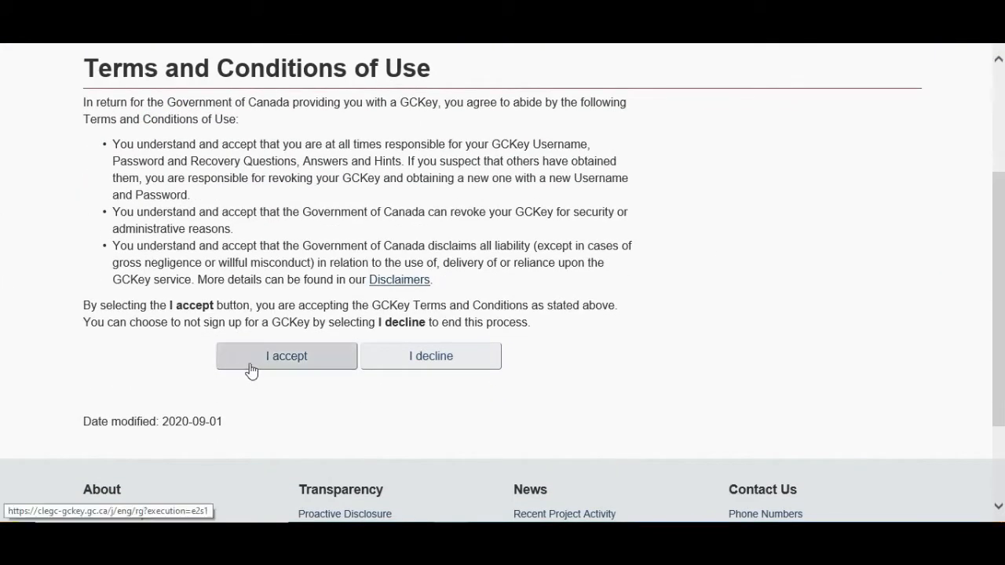
{"action": "left_click", "coordinate": [286, 355]}
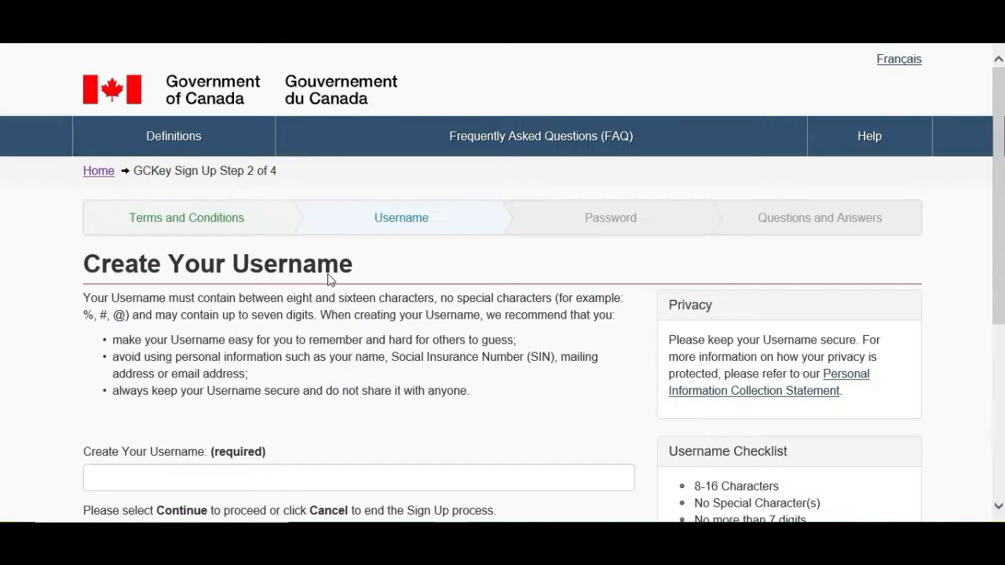
{"action": "mouse_move", "coordinate": [1002, 242]}
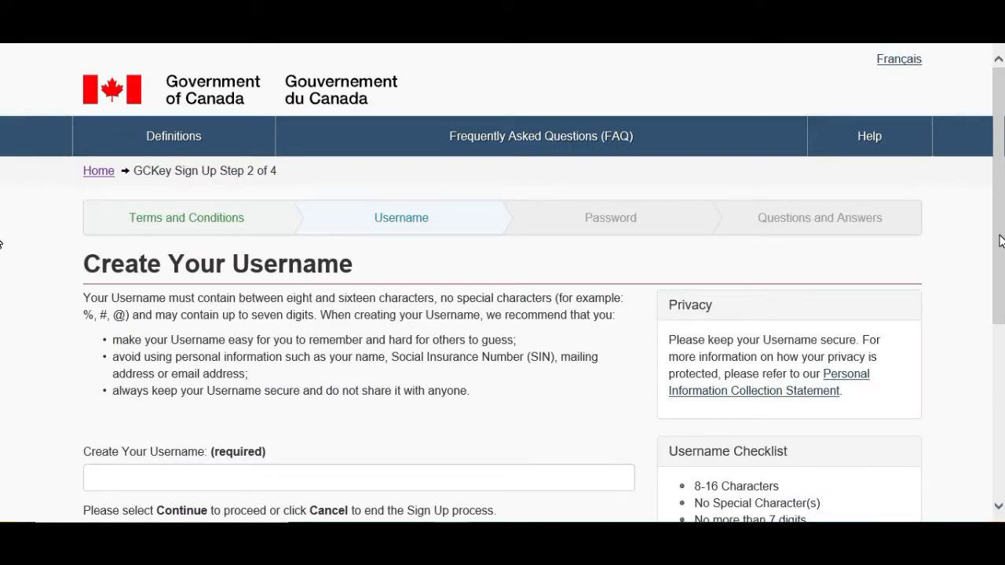
{"action": "scroll", "scroll_direction": "down", "scroll_amount": 3}
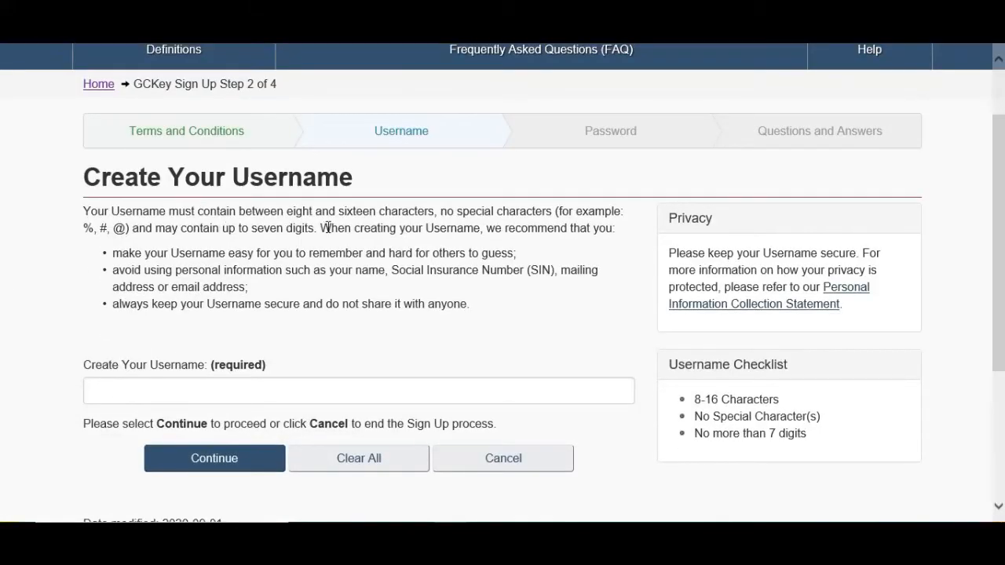
{"action": "mouse_move", "coordinate": [517, 245]}
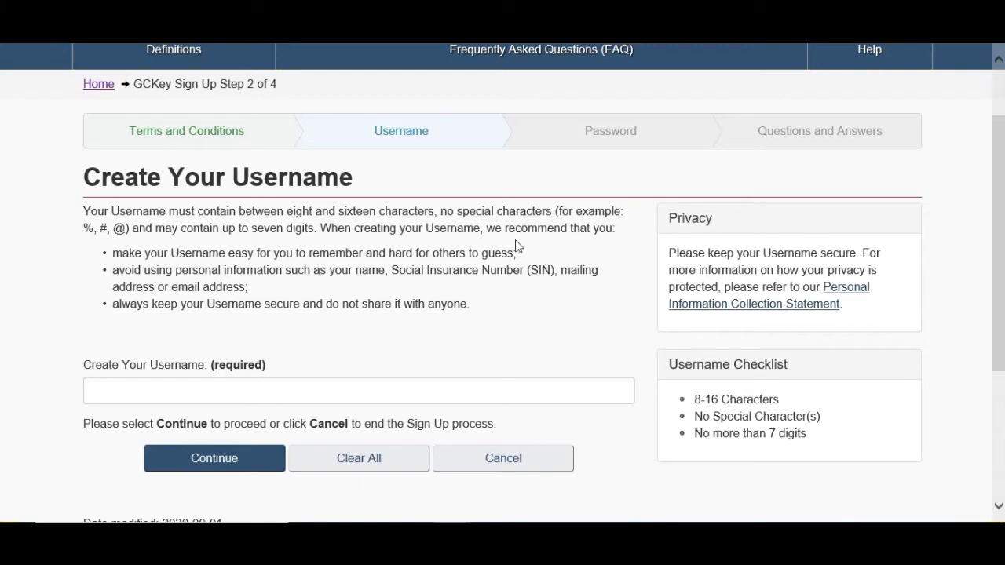
{"action": "mouse_move", "coordinate": [365, 250]}
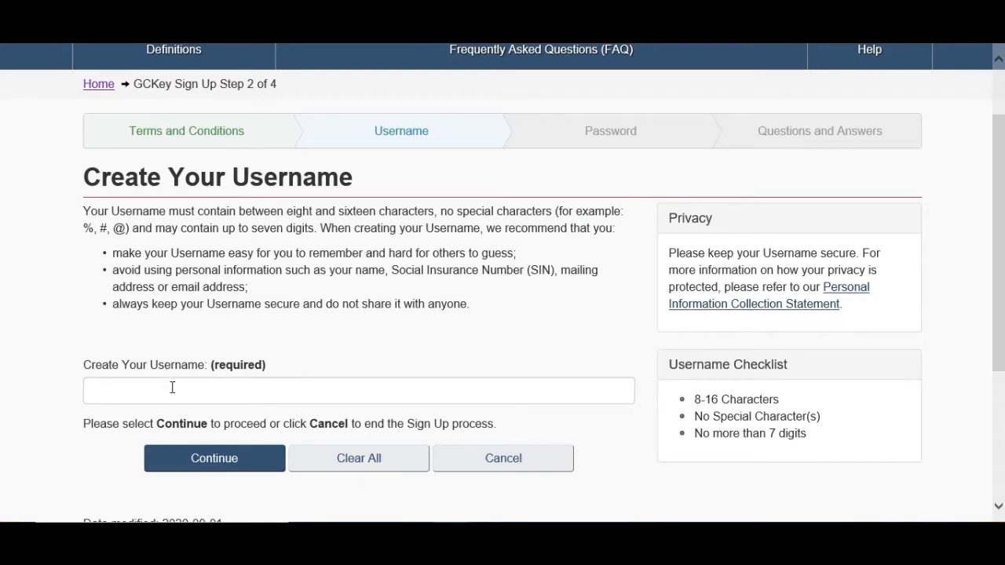
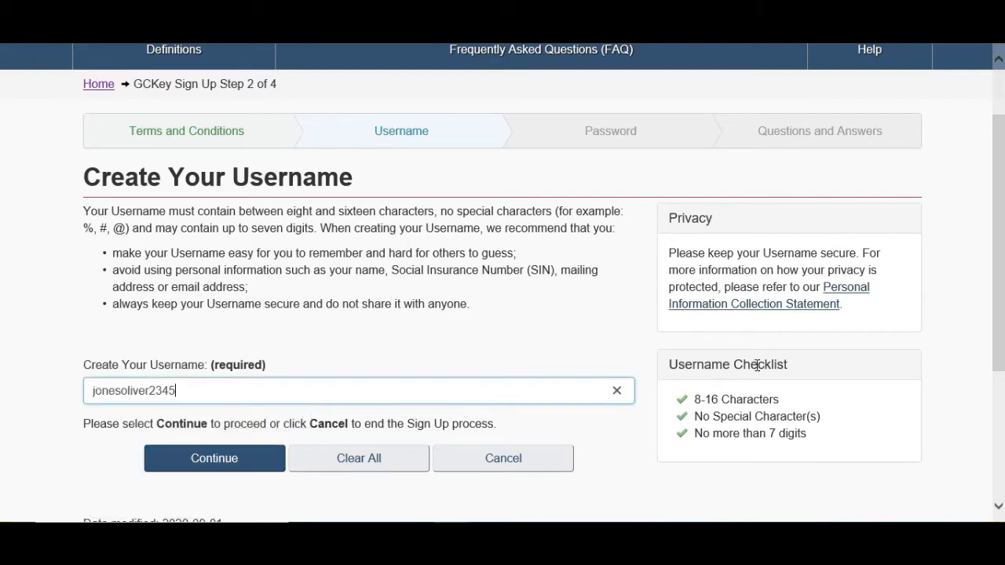
{"action": "mouse_move", "coordinate": [715, 414]}
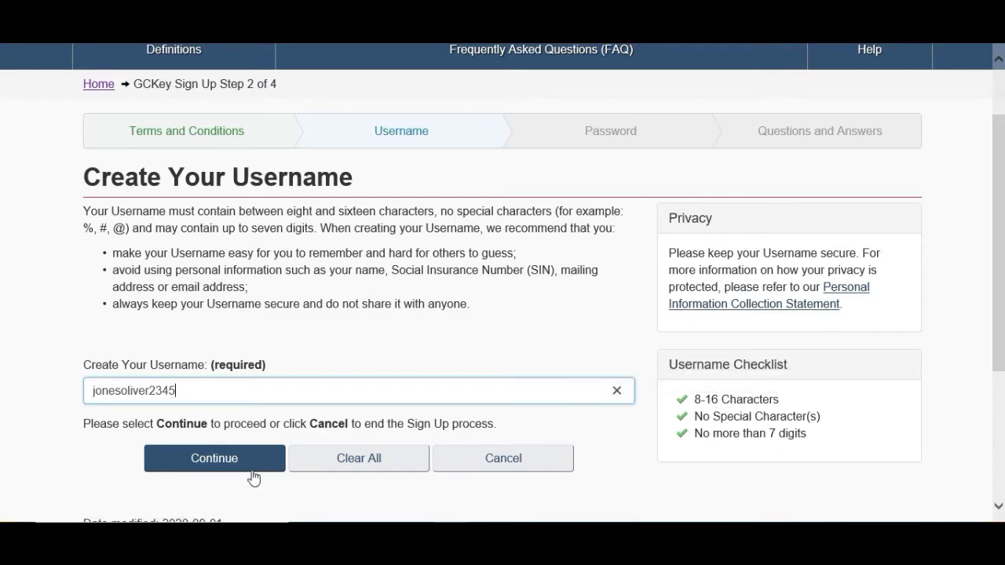
- Submit the username and fill both password fields so every checklist rule is met
{"action": "left_click", "coordinate": [213, 458]}
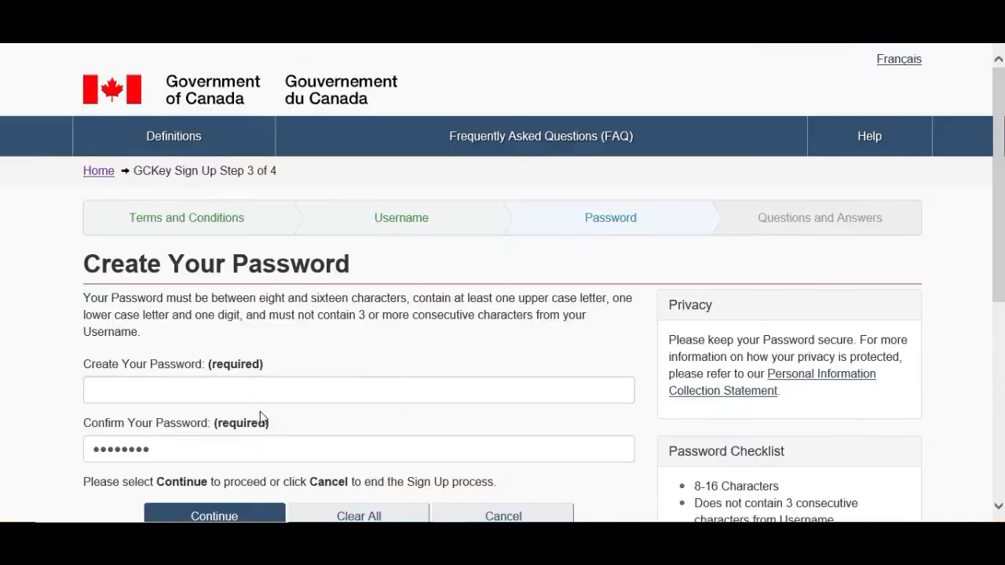
{"action": "mouse_move", "coordinate": [3, 270]}
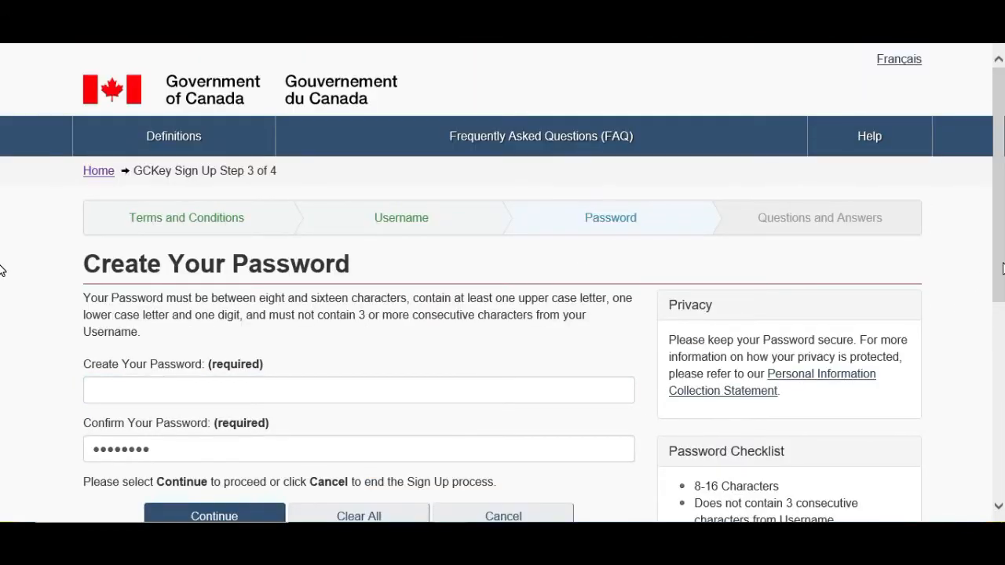
{"action": "scroll", "scroll_direction": "down", "scroll_amount": 3}
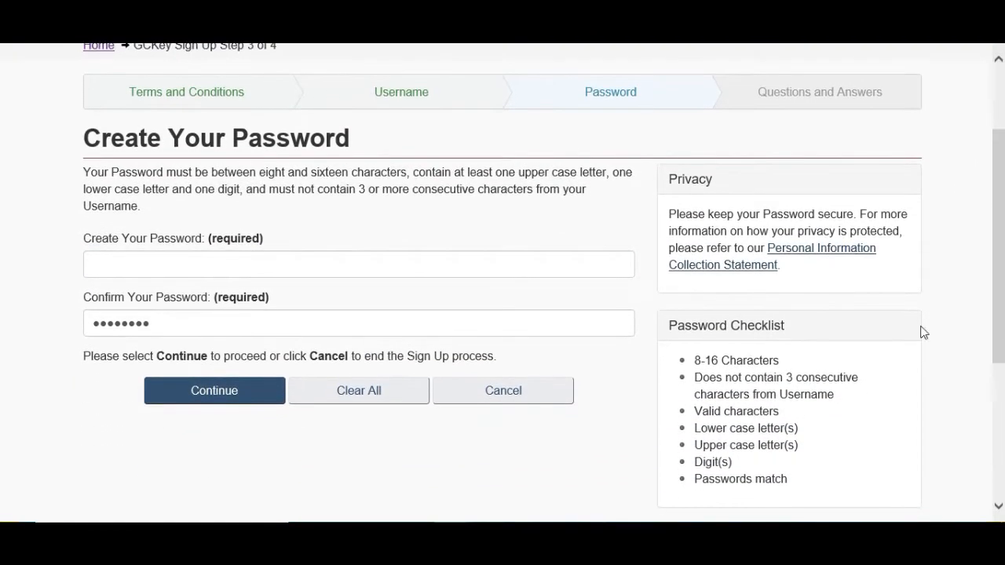
{"action": "mouse_move", "coordinate": [725, 477]}
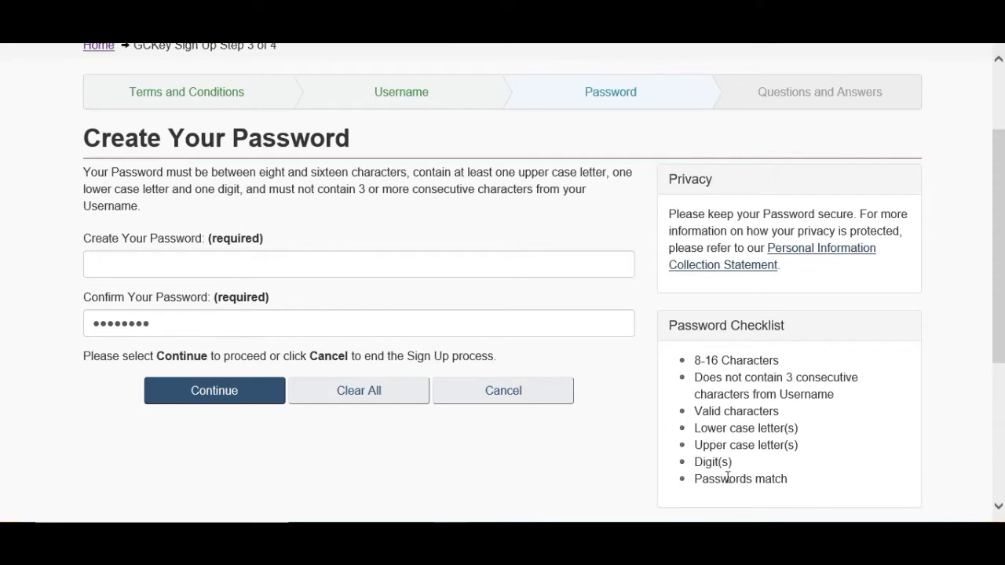
{"action": "mouse_move", "coordinate": [747, 392]}
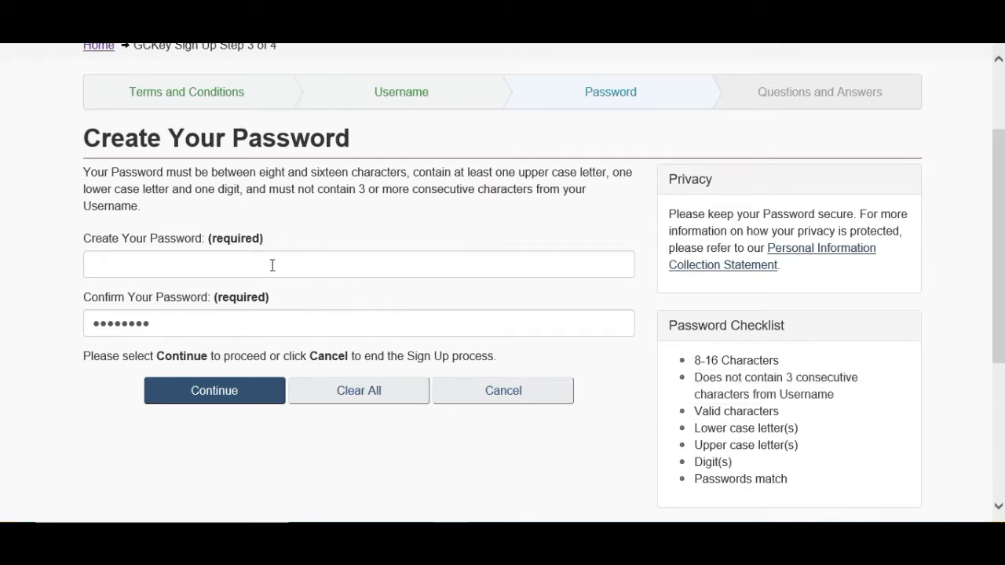
{"action": "left_click", "coordinate": [358, 264]}
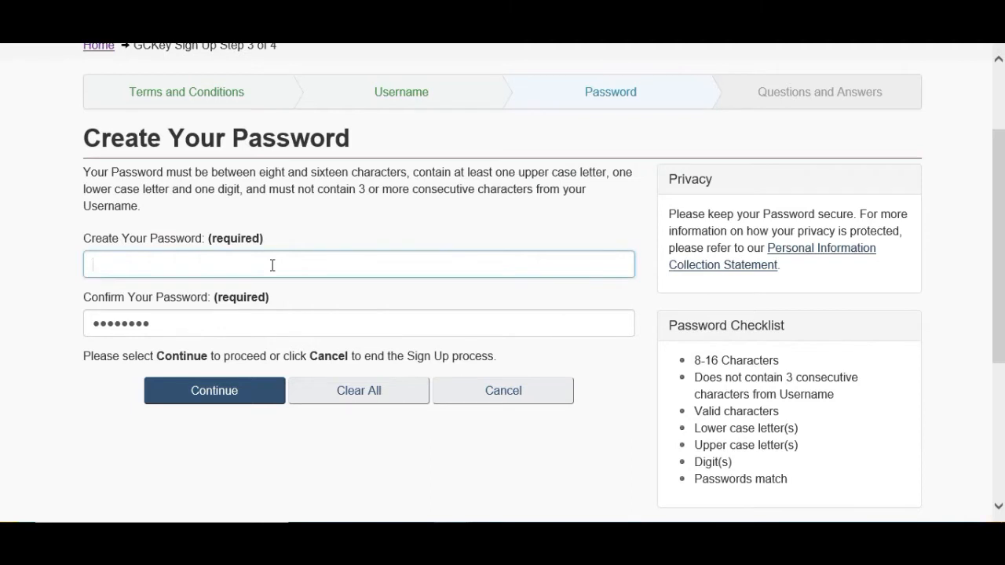
{"action": "left_click", "coordinate": [214, 389]}
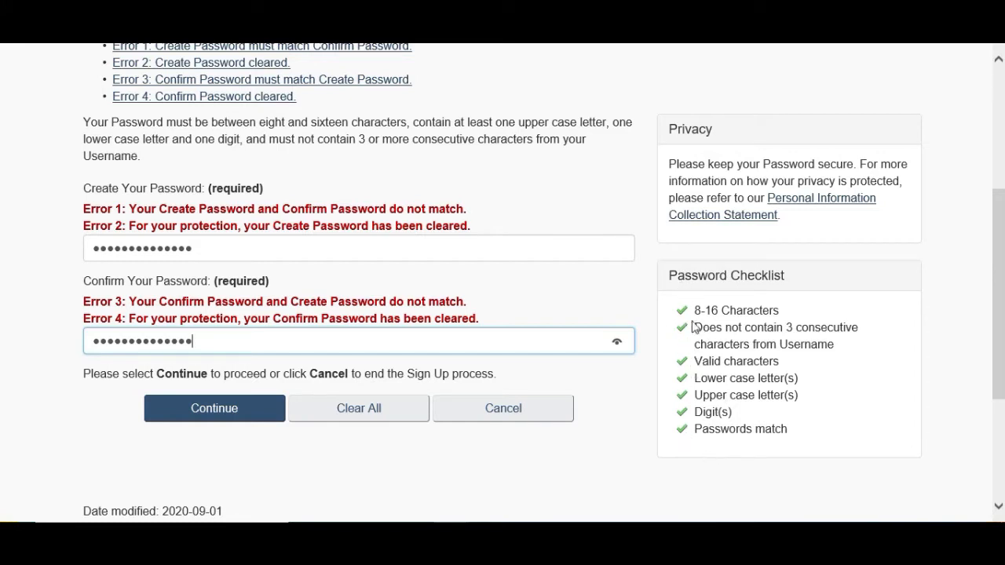
{"action": "mouse_move", "coordinate": [239, 454]}
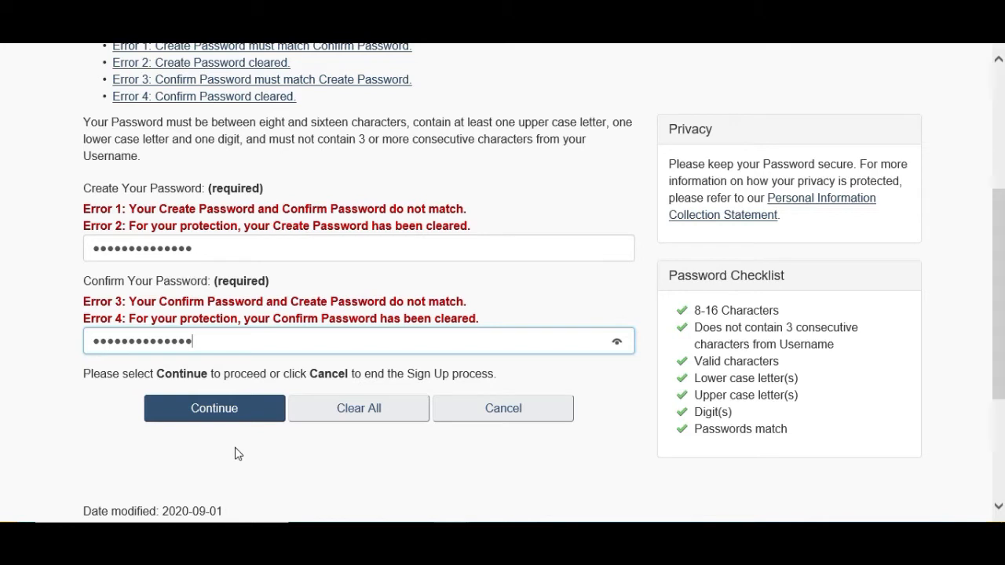
{"action": "mouse_move", "coordinate": [235, 443]}
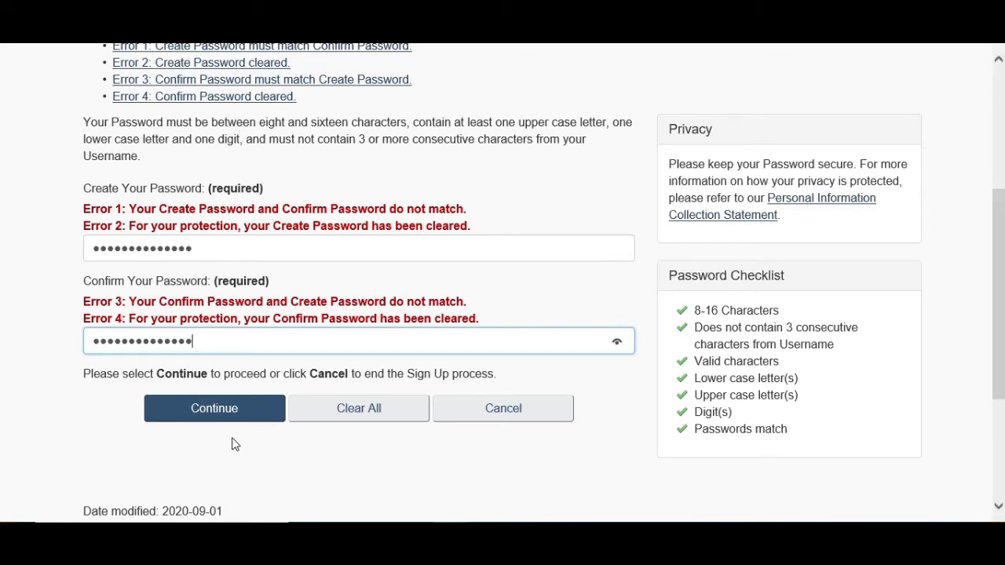
{"action": "mouse_move", "coordinate": [213, 408]}
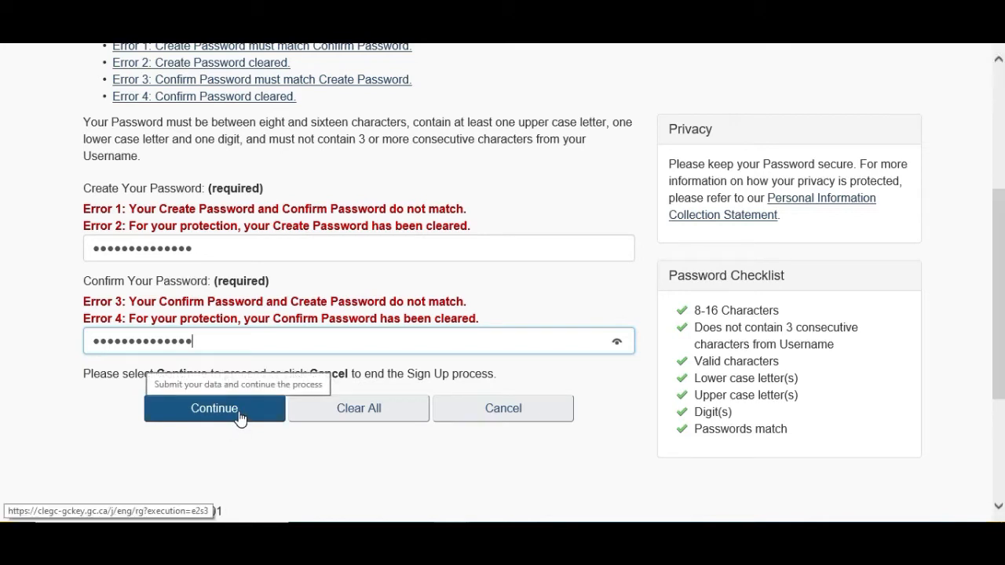
- Submit the password and reach the empty recovery questions form on step 4 of 4
{"action": "left_click", "coordinate": [213, 408]}
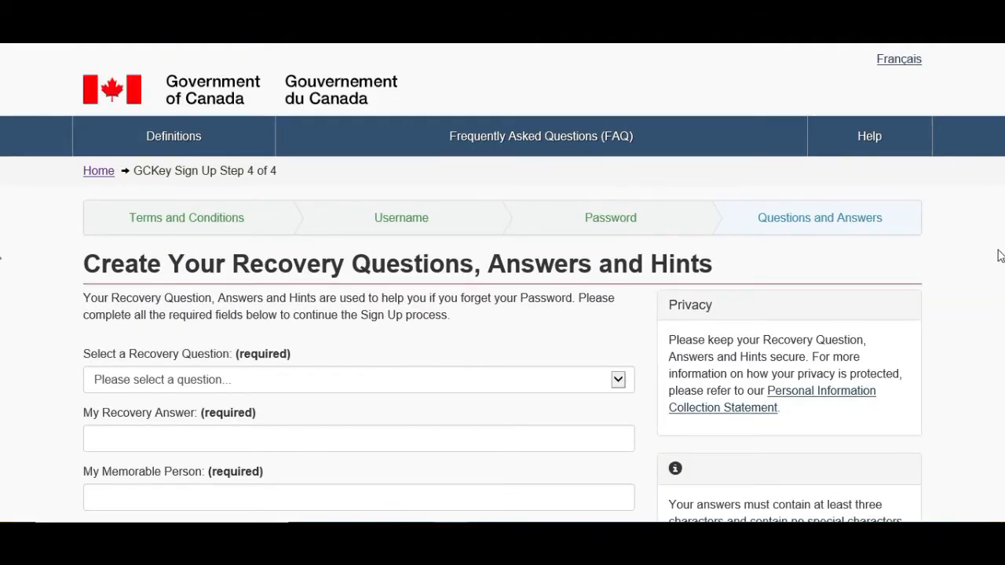
{"action": "scroll", "scroll_direction": "down", "scroll_amount": 3}
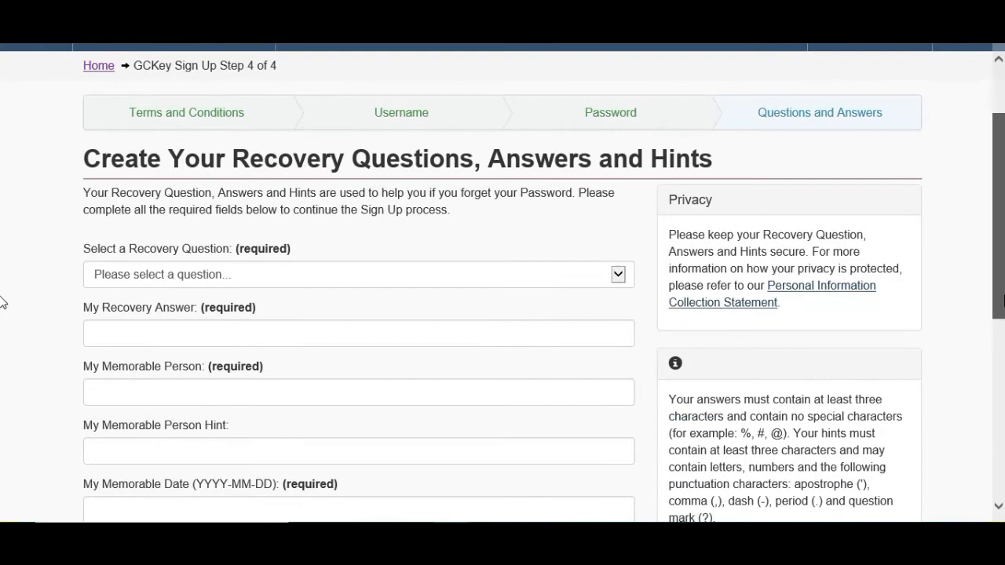
{"action": "scroll", "scroll_direction": "down", "scroll_amount": 3}
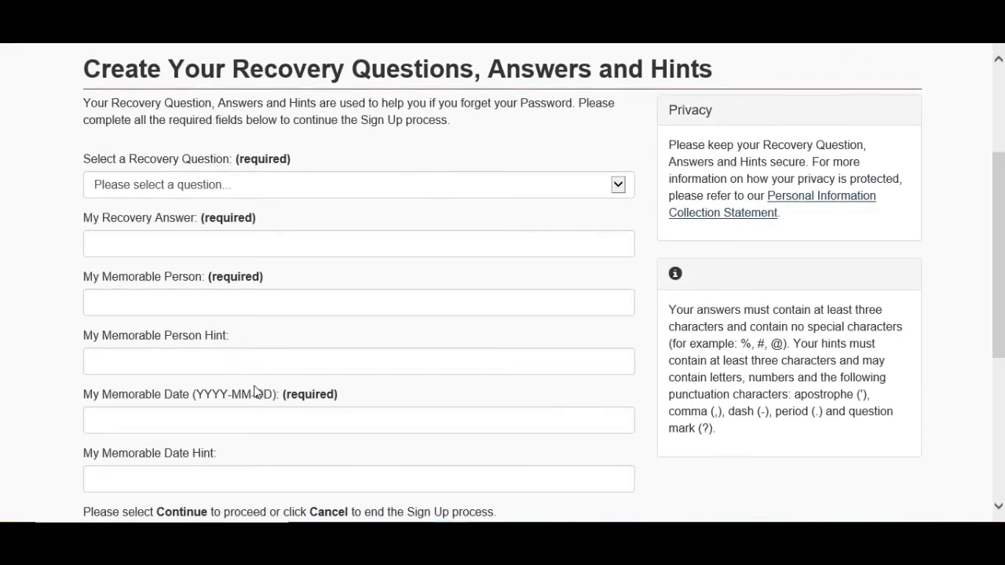
{"action": "mouse_move", "coordinate": [342, 195]}
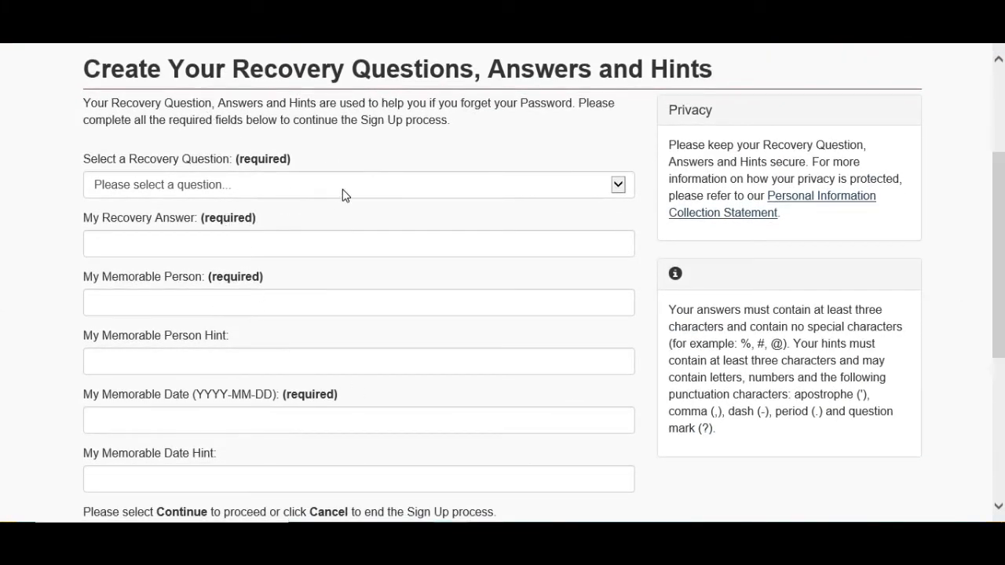
{"action": "mouse_move", "coordinate": [298, 286]}
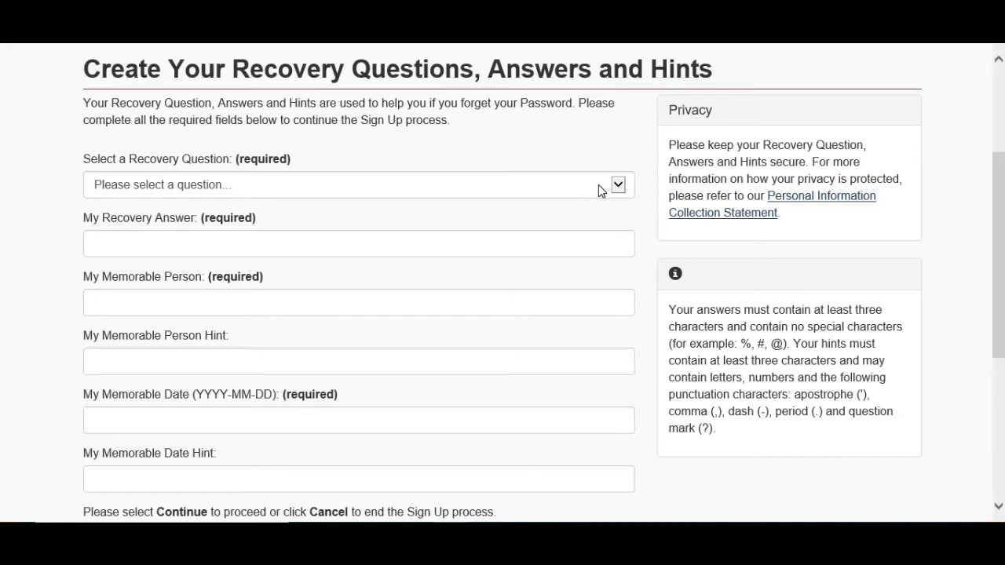
- Choose the 'first city outside North America' recovery question
{"action": "left_click", "coordinate": [619, 186]}
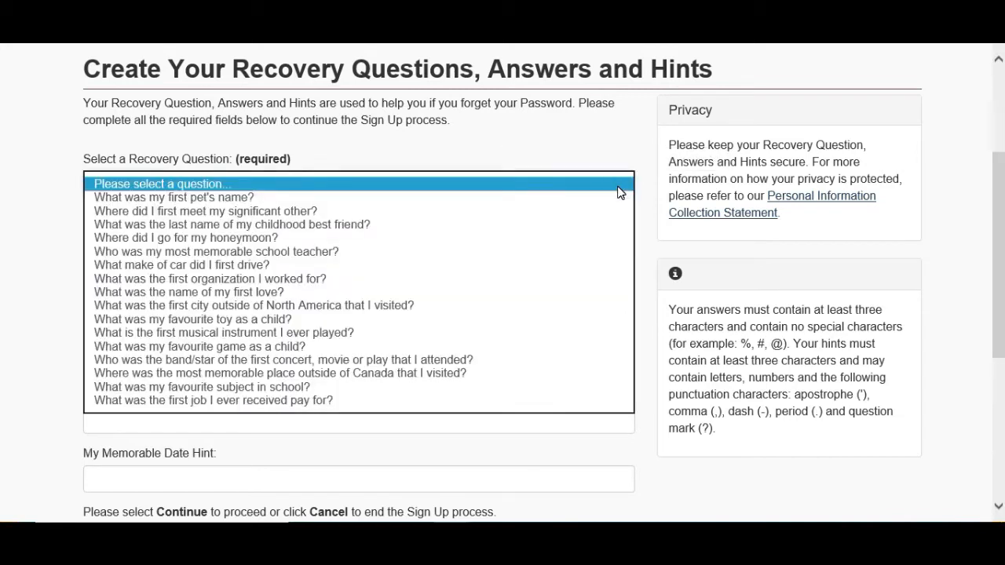
{"action": "left_click", "coordinate": [253, 304]}
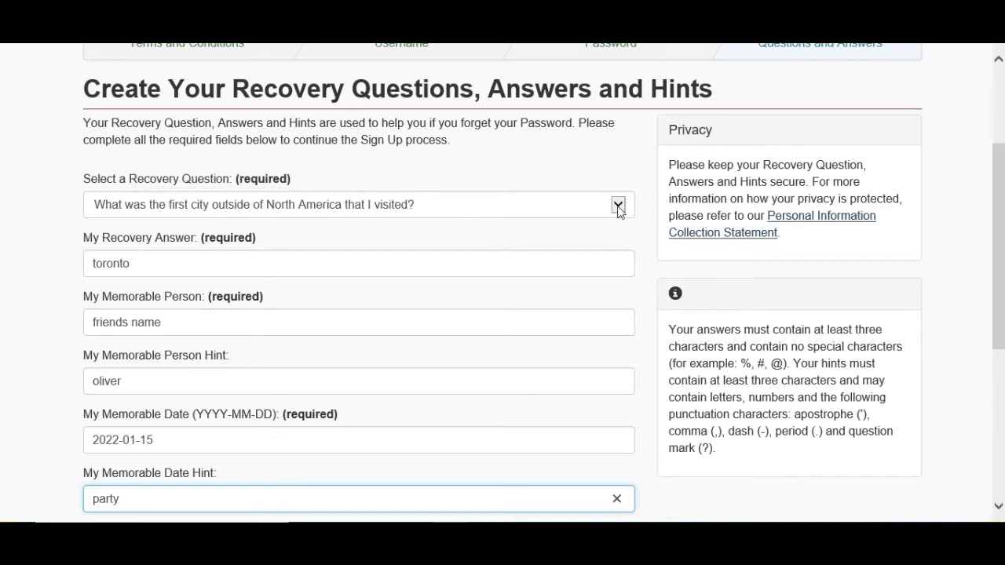
{"action": "left_click", "coordinate": [619, 204]}
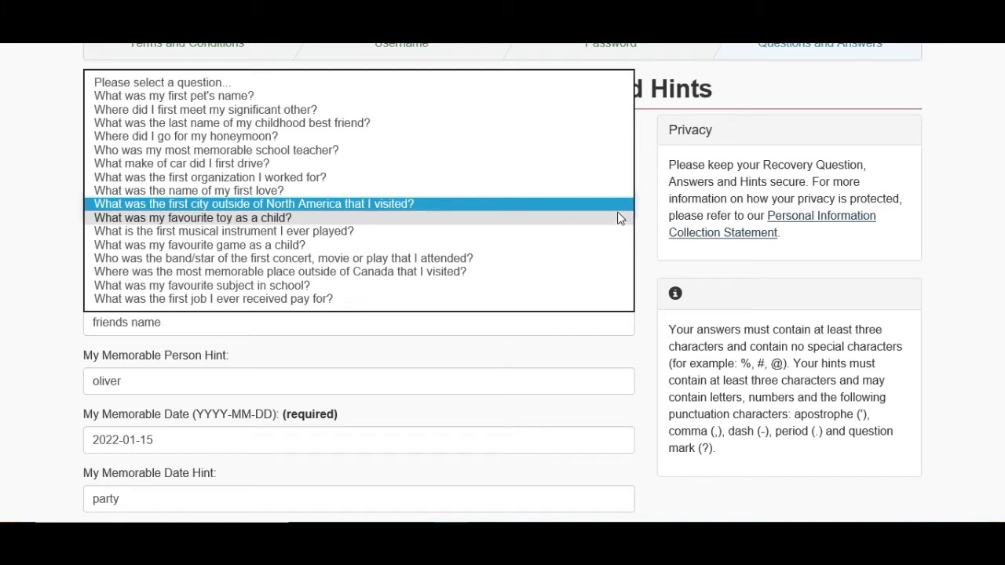
{"action": "left_click", "coordinate": [254, 204]}
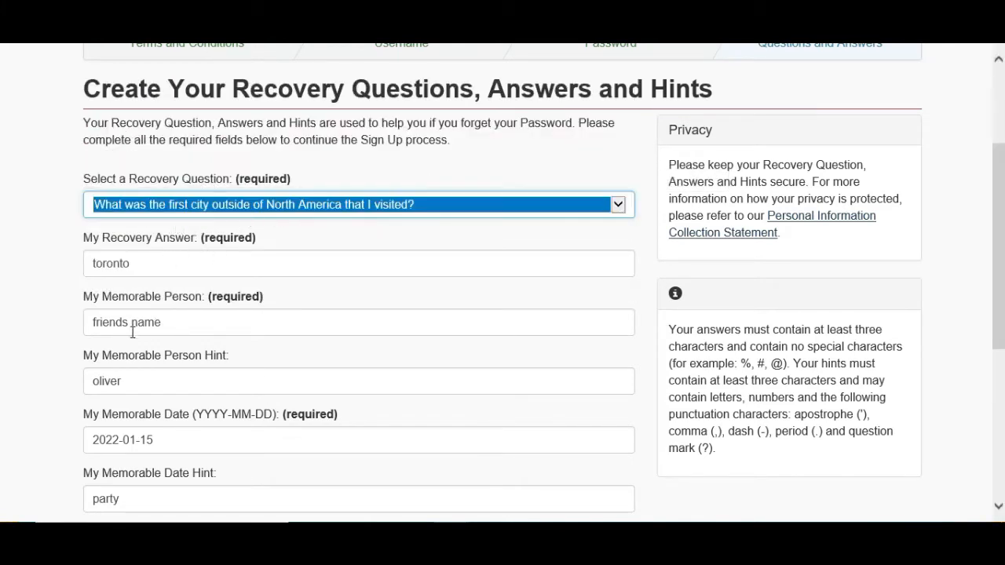
{"action": "mouse_move", "coordinate": [107, 426]}
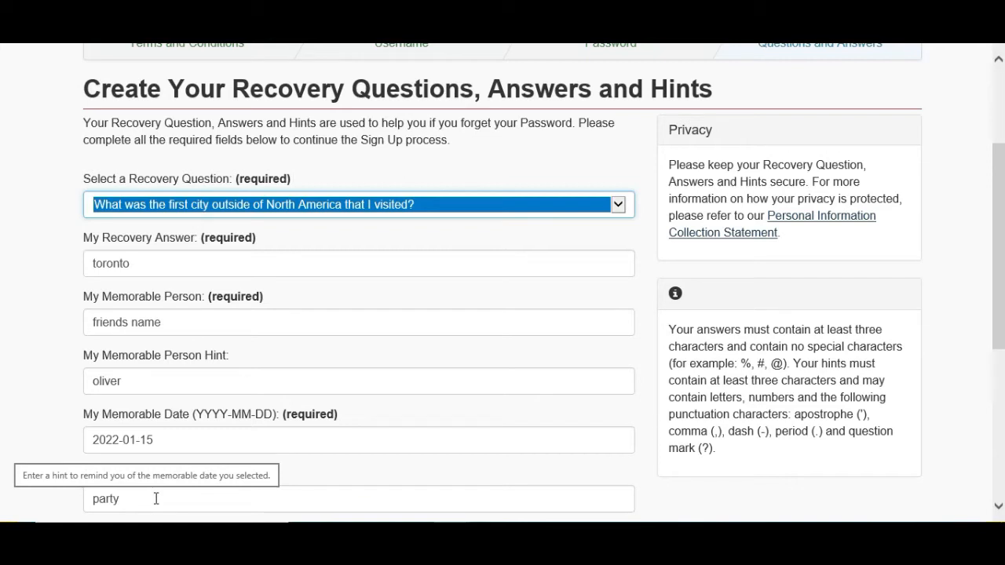
{"action": "mouse_move", "coordinate": [306, 403]}
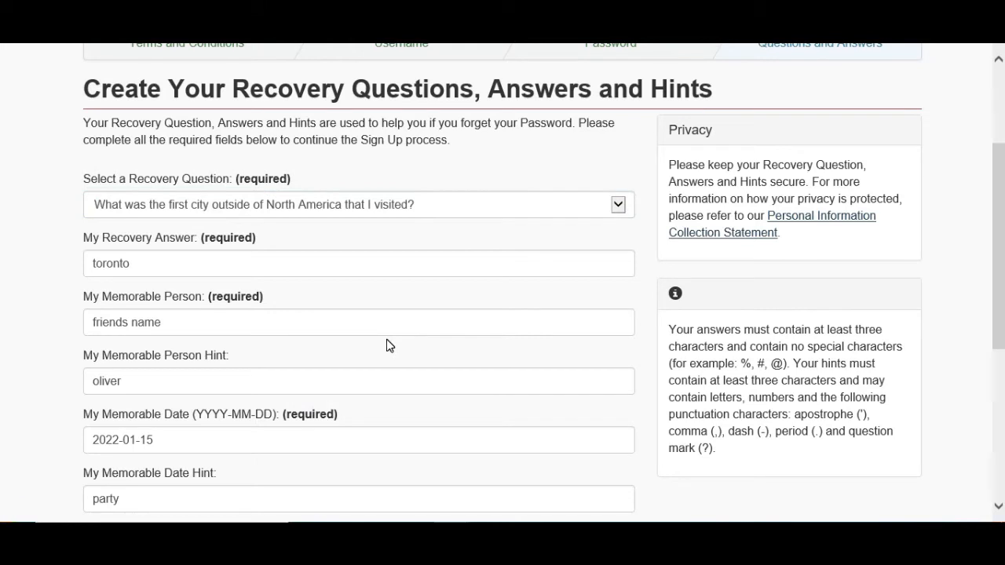
{"action": "mouse_move", "coordinate": [846, 226]}
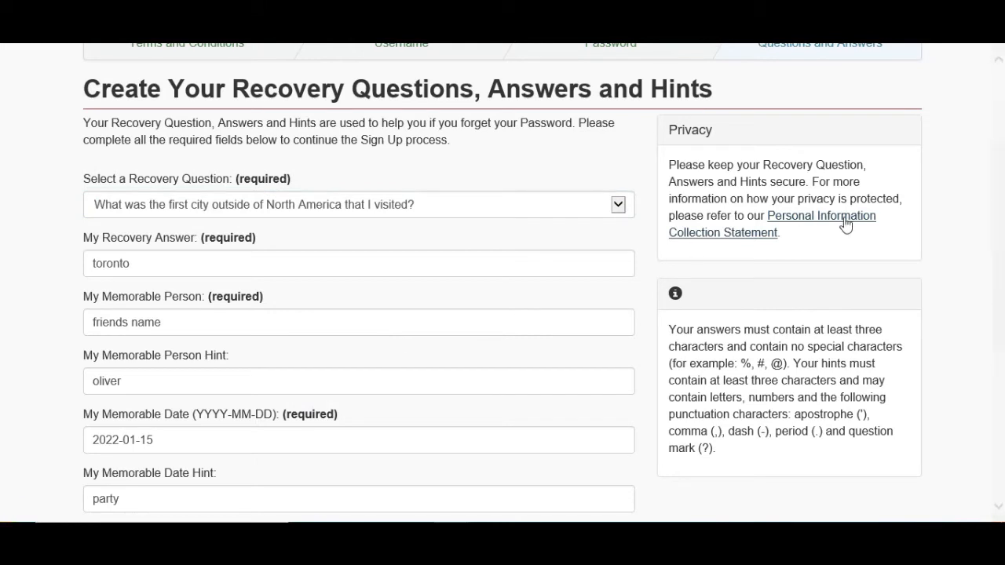
- Submit the recovery answers and hints to complete GCKey sign-up
{"action": "scroll", "scroll_direction": "down", "scroll_amount": 3}
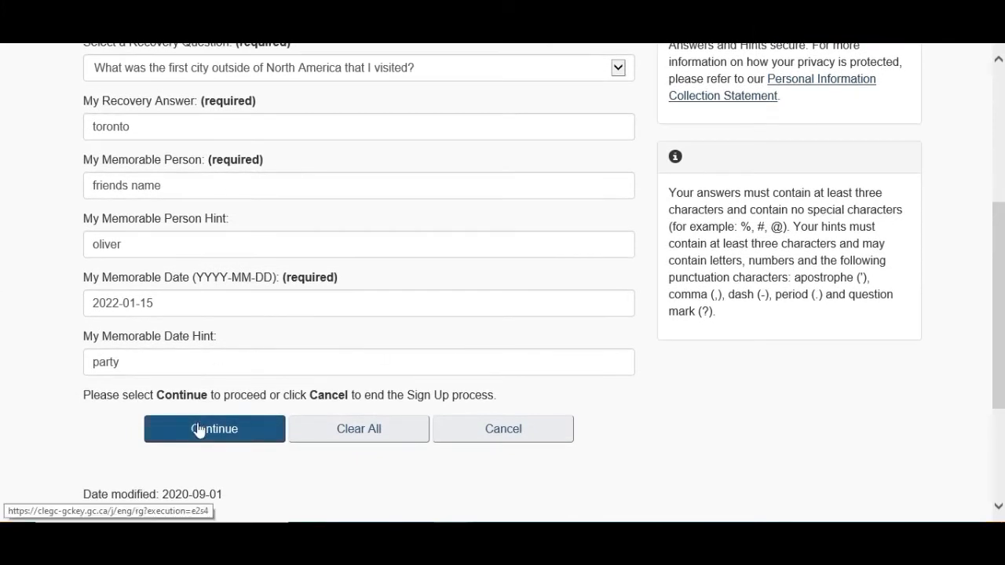
{"action": "left_click", "coordinate": [214, 428]}
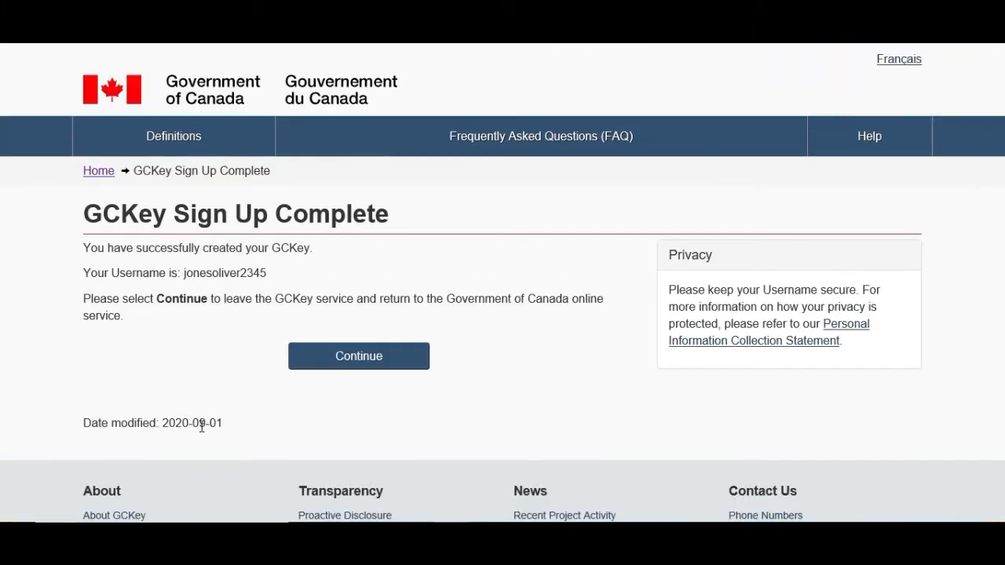
{"action": "mouse_move", "coordinate": [201, 266]}
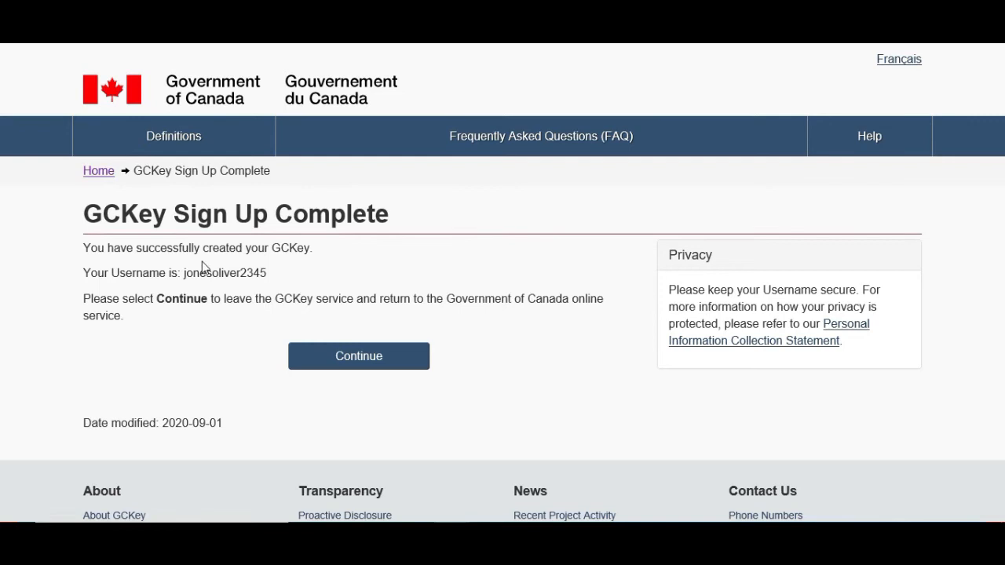
{"action": "mouse_move", "coordinate": [189, 293]}
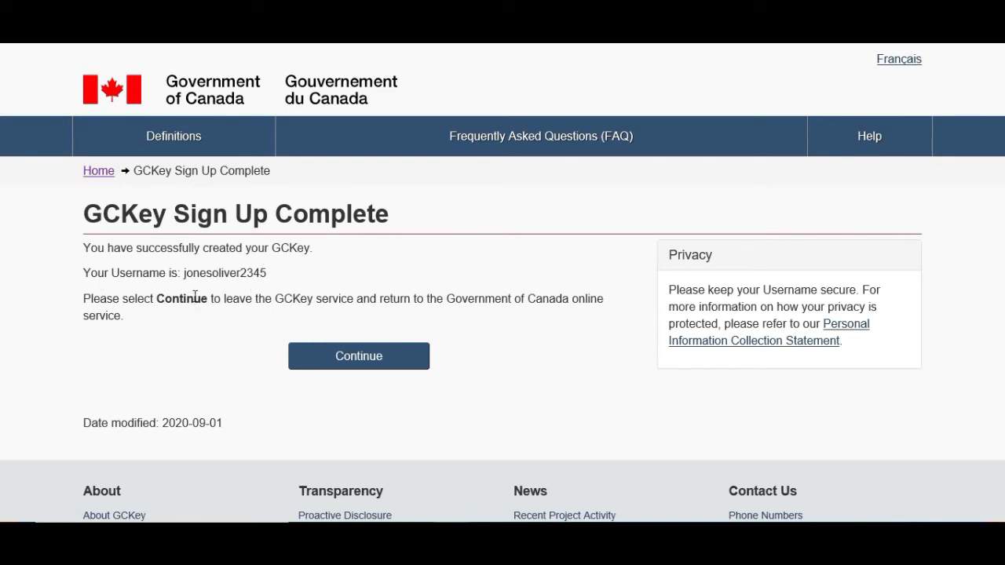
{"action": "mouse_move", "coordinate": [270, 286]}
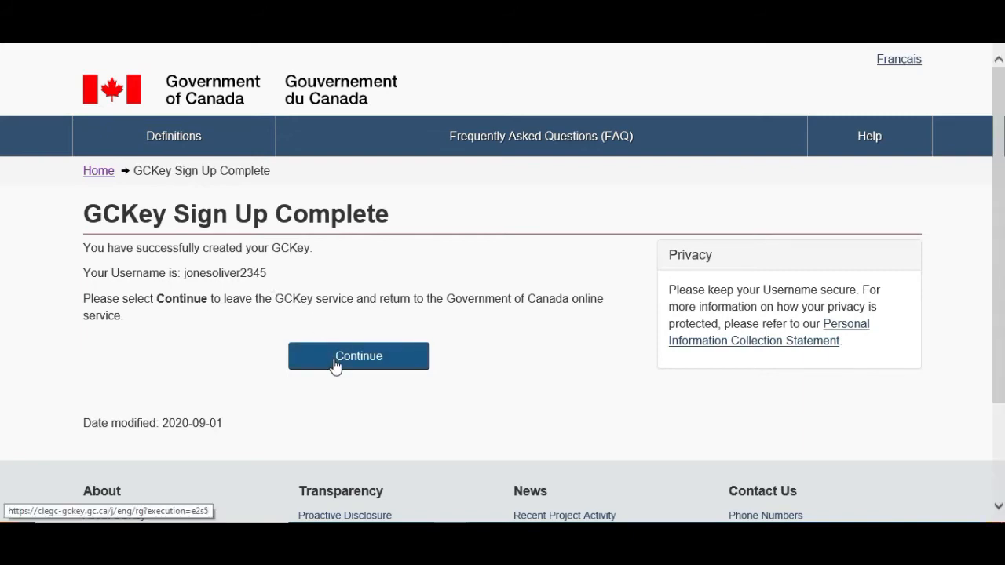
- Leave GCKey via the signed-in welcome page and proceed to the Government of Canada online service
{"action": "left_click", "coordinate": [358, 355]}
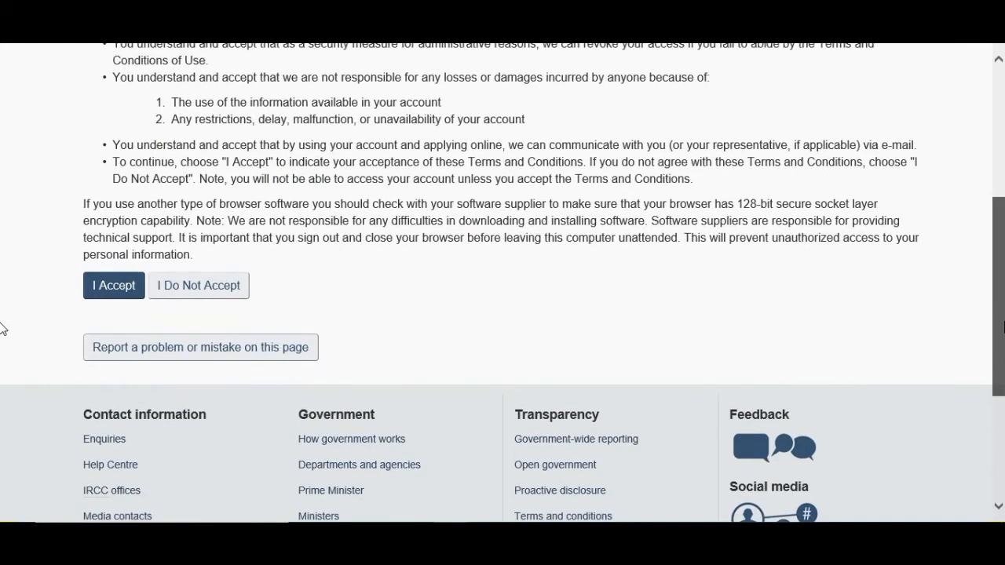
{"action": "left_click", "coordinate": [113, 285]}
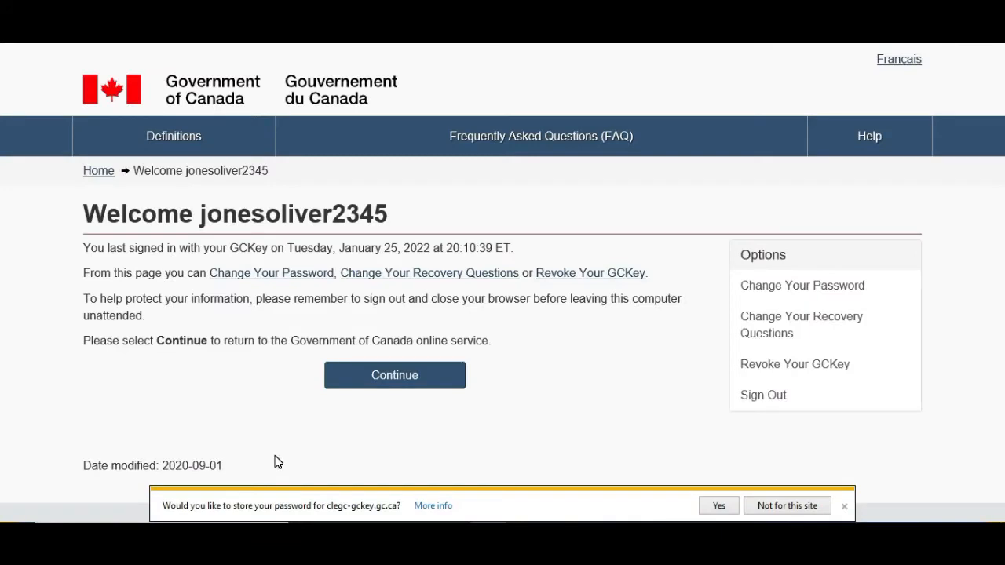
{"action": "mouse_move", "coordinate": [172, 238]}
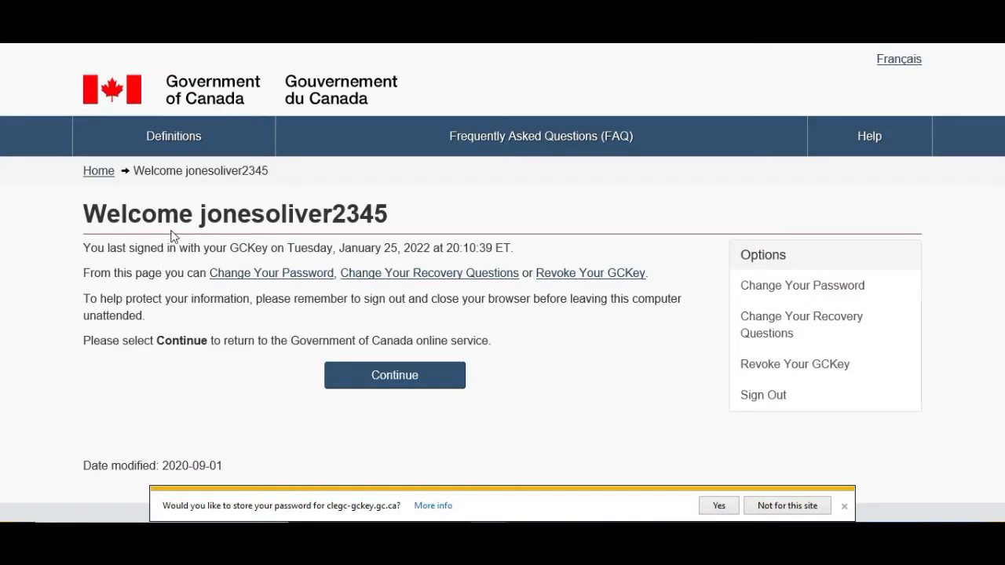
{"action": "mouse_move", "coordinate": [235, 378]}
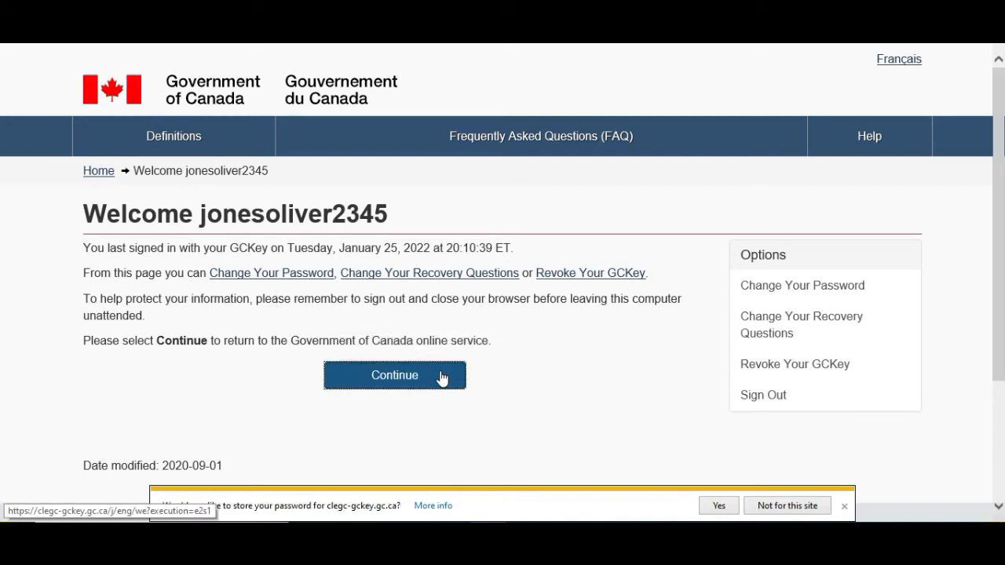
{"action": "left_click", "coordinate": [394, 375]}
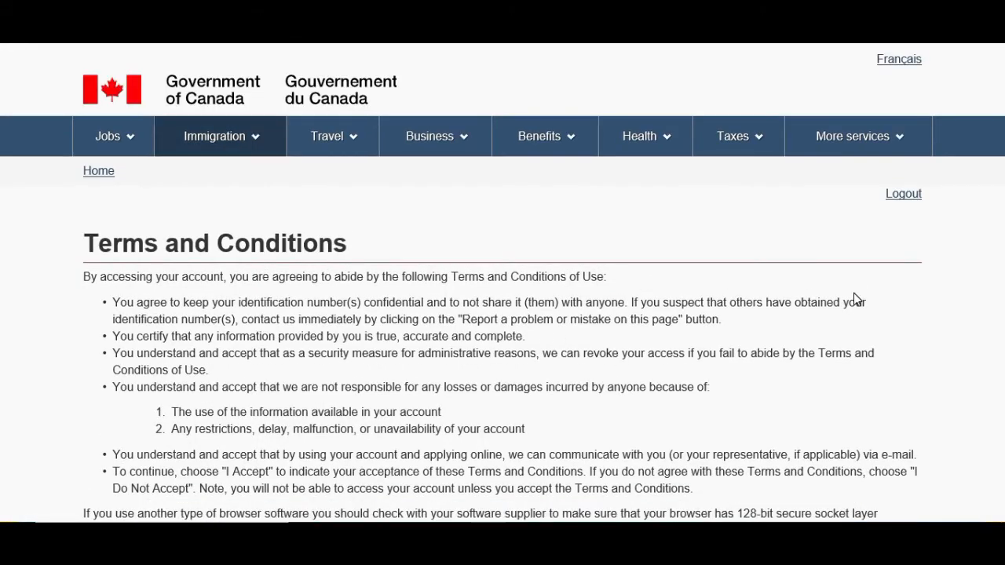
{"action": "mouse_move", "coordinate": [4, 139]}
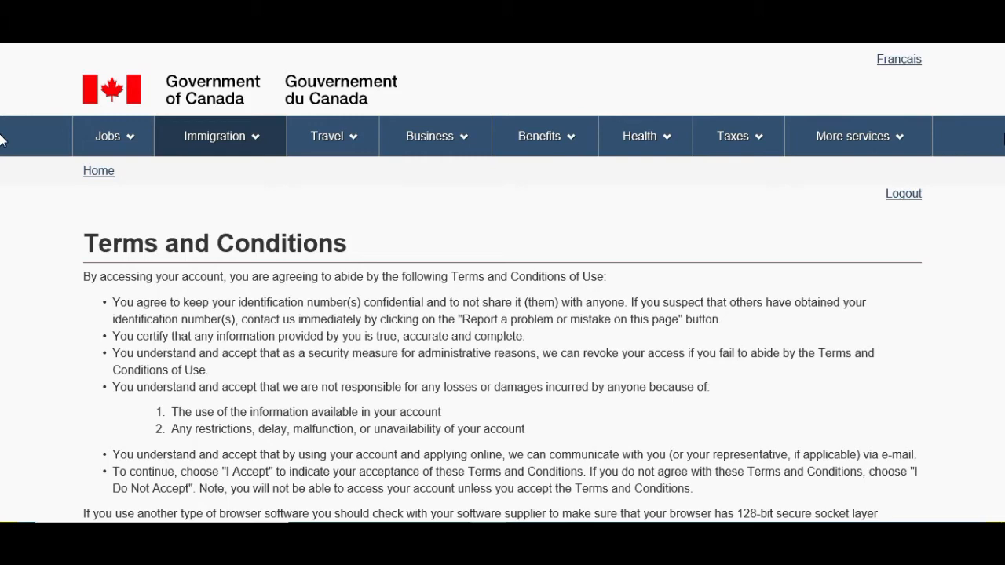
{"action": "mouse_move", "coordinate": [1001, 196]}
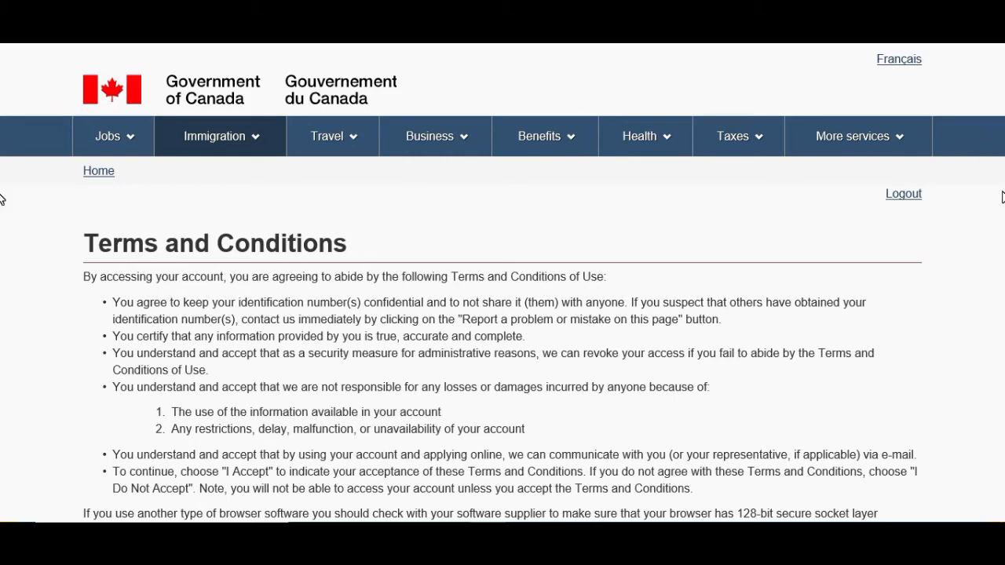
- Accept the IRCC terms and submit the account profile with name, email and English notifications
{"action": "scroll", "scroll_direction": "down", "scroll_amount": 3}
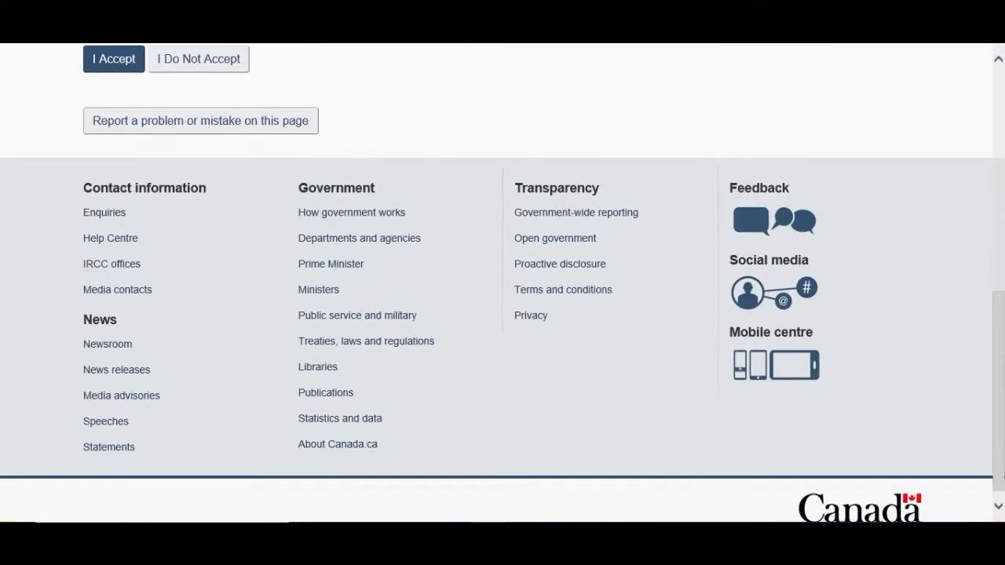
{"action": "left_click", "coordinate": [113, 59]}
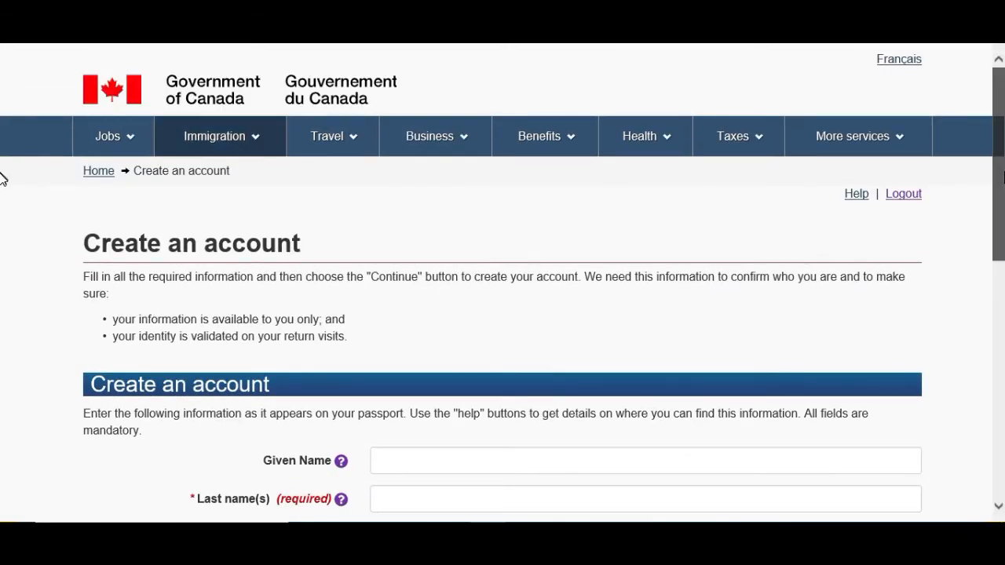
{"action": "scroll", "scroll_direction": "down", "scroll_amount": 3}
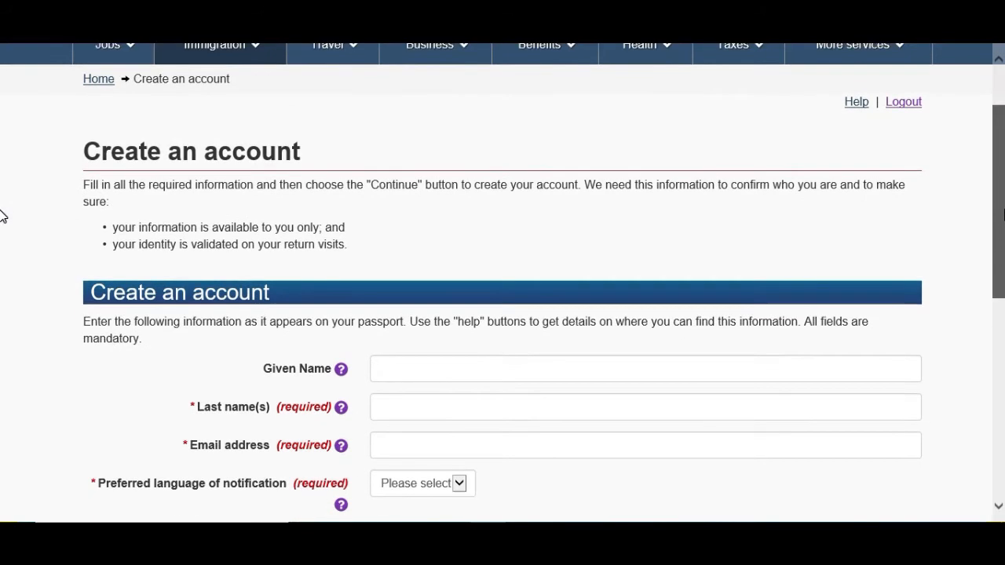
{"action": "scroll", "scroll_direction": "down", "scroll_amount": 3}
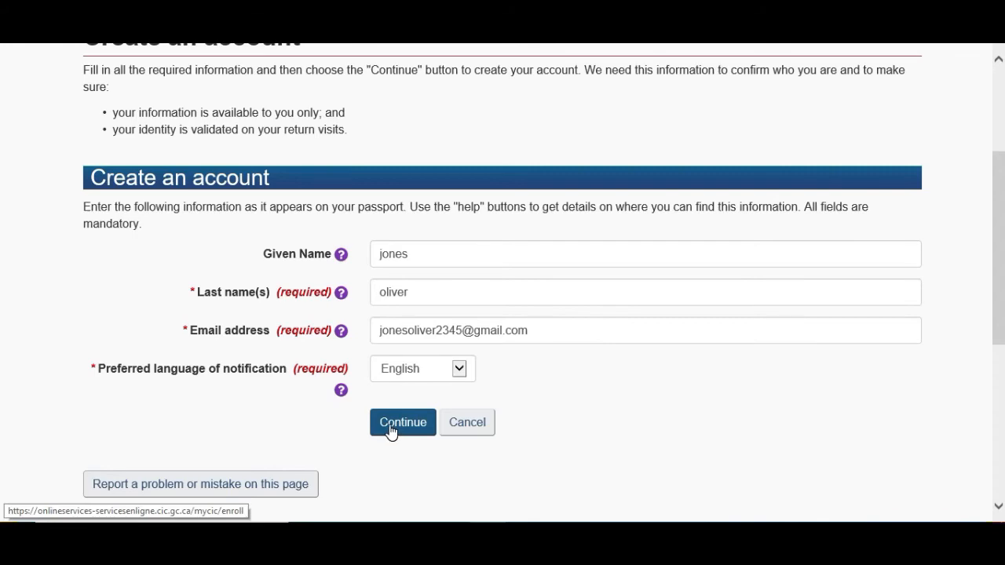
{"action": "left_click", "coordinate": [402, 422]}
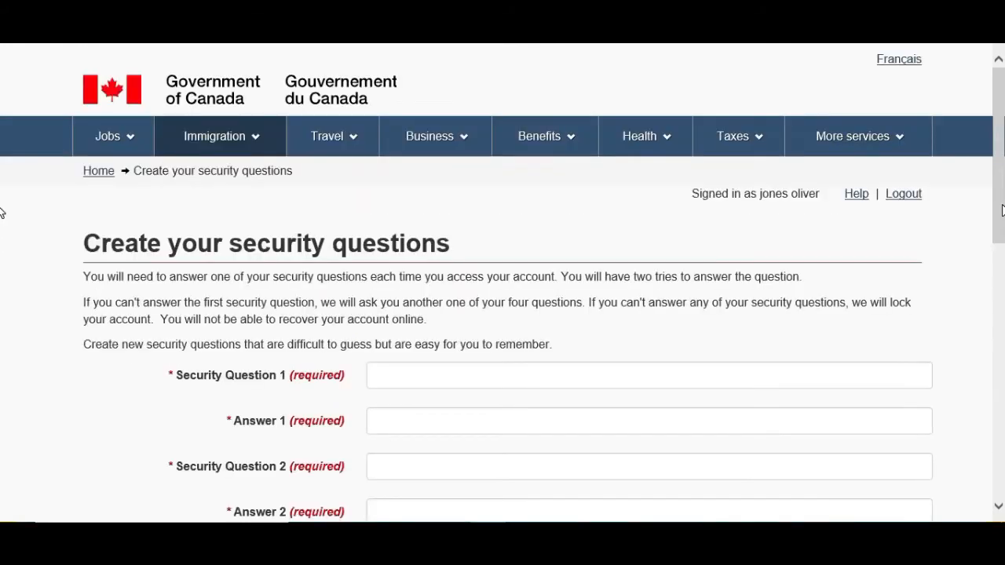
- Save the four security questions and answers, reaching the new IRCC account home
{"action": "scroll", "scroll_direction": "down", "scroll_amount": 3}
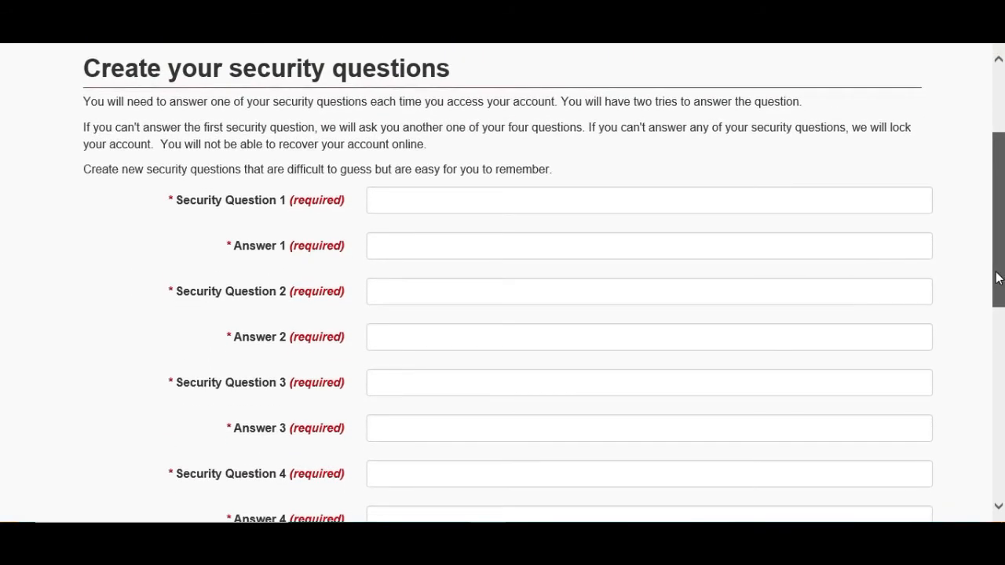
{"action": "scroll", "scroll_direction": "down", "scroll_amount": 3}
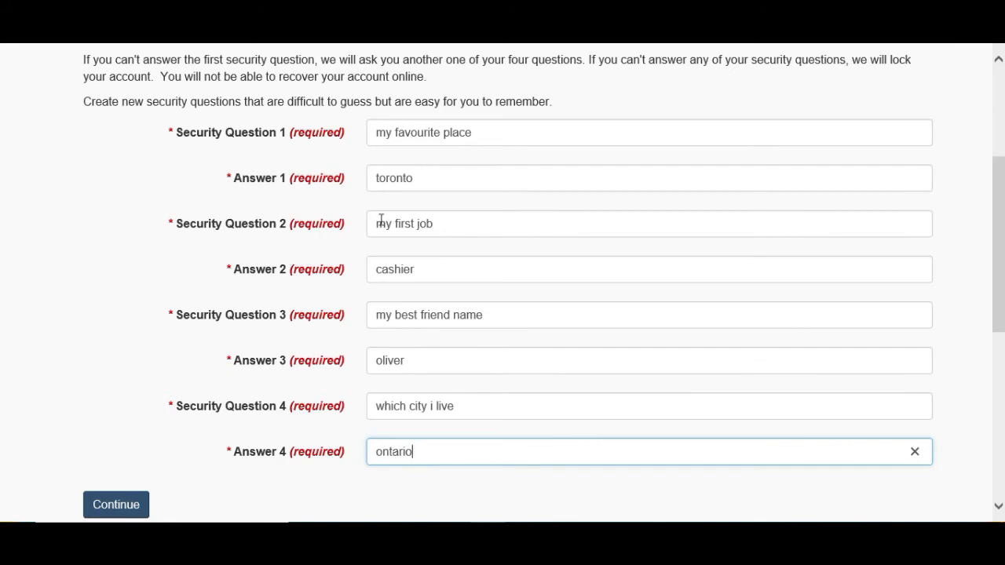
{"action": "mouse_move", "coordinate": [431, 323]}
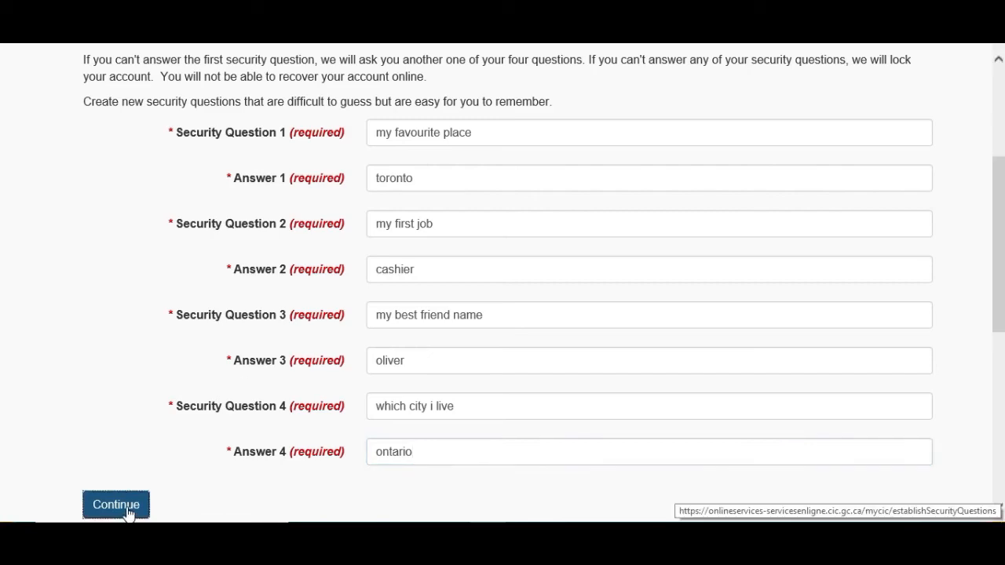
{"action": "left_click", "coordinate": [116, 505]}
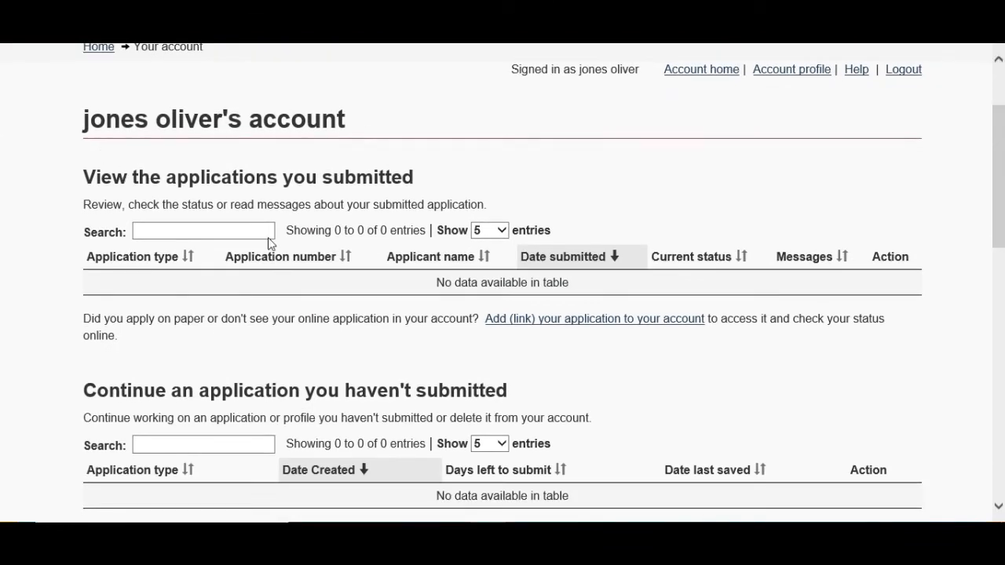
{"action": "mouse_move", "coordinate": [933, 270]}
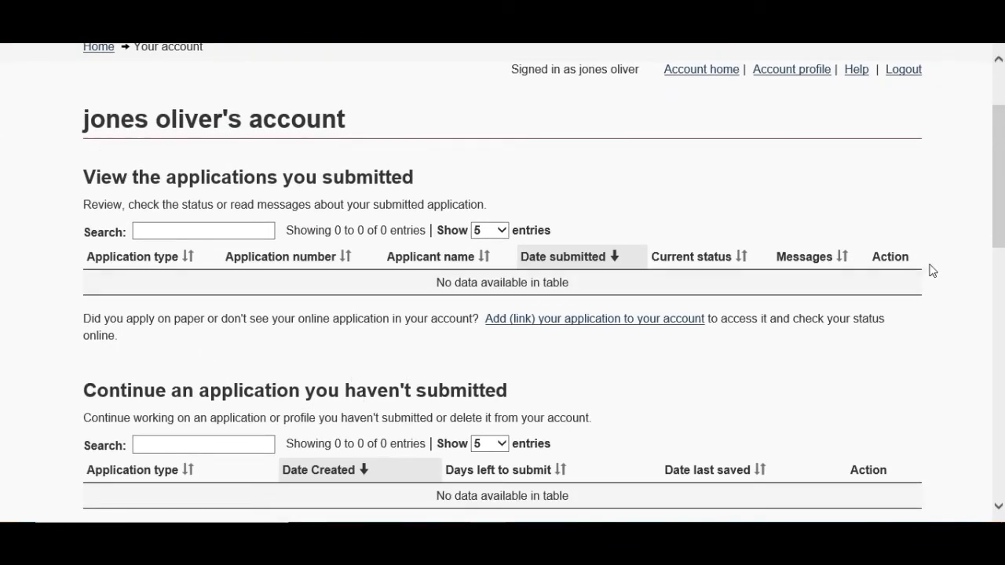
- Scroll through the account dashboard showing no applications and no messages
{"action": "scroll", "scroll_direction": "down", "scroll_amount": 3}
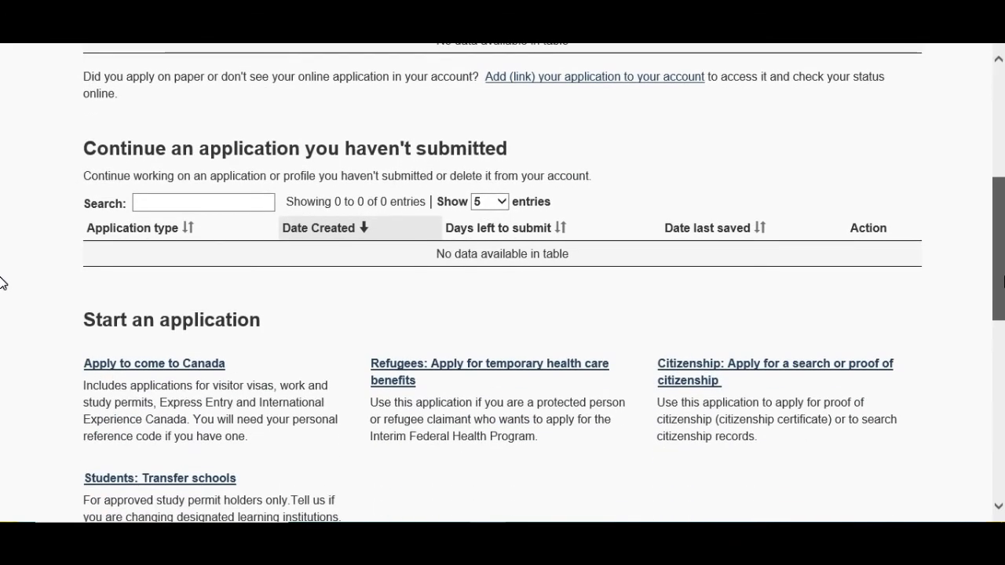
{"action": "scroll", "scroll_direction": "down", "scroll_amount": 3}
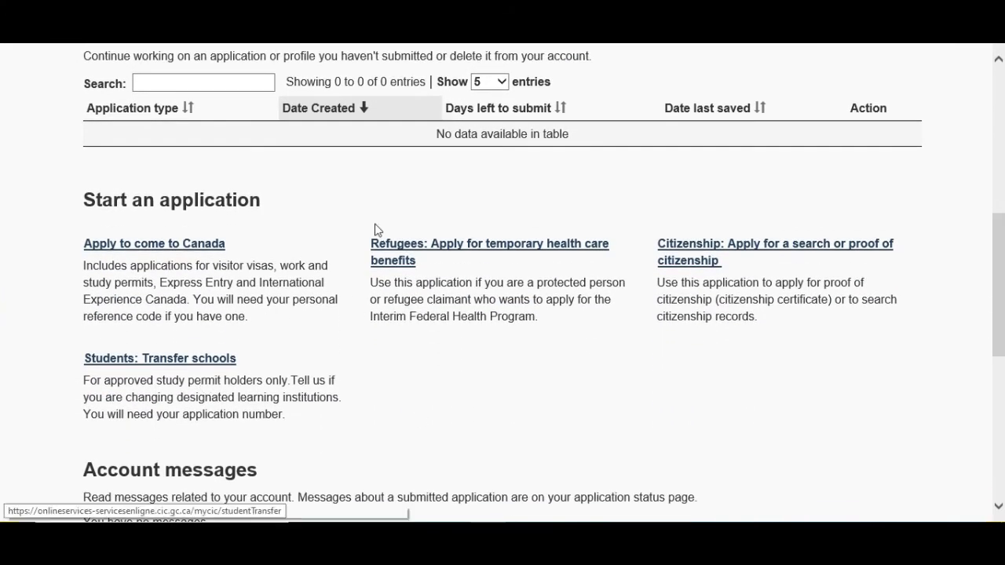
{"action": "mouse_move", "coordinate": [187, 253]}
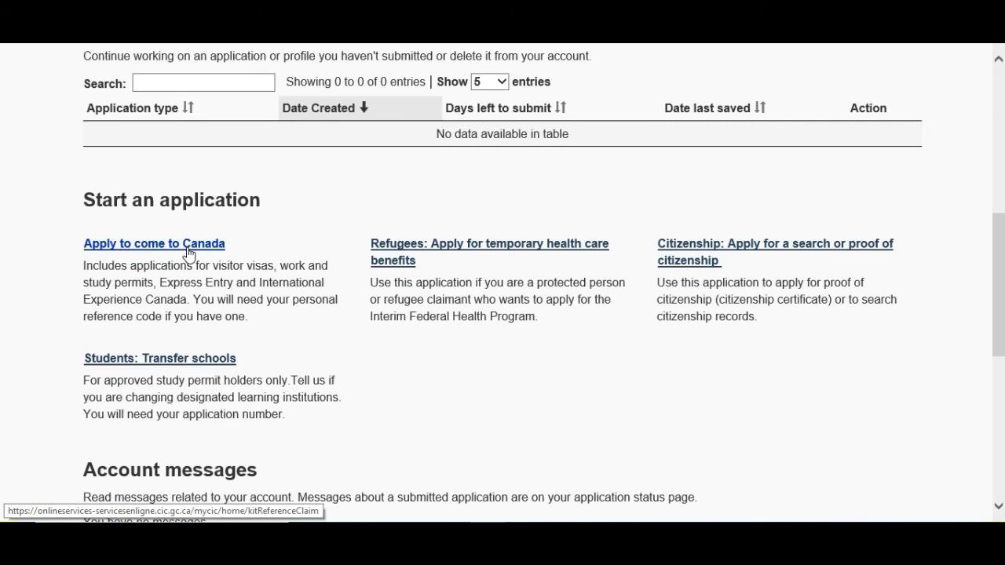
{"action": "mouse_move", "coordinate": [251, 371]}
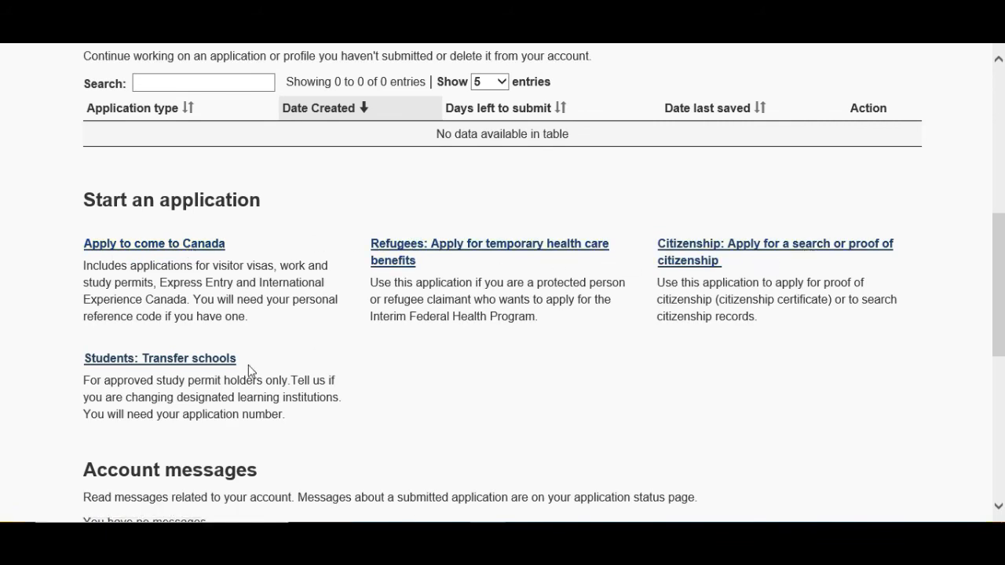
{"action": "mouse_move", "coordinate": [705, 320]}
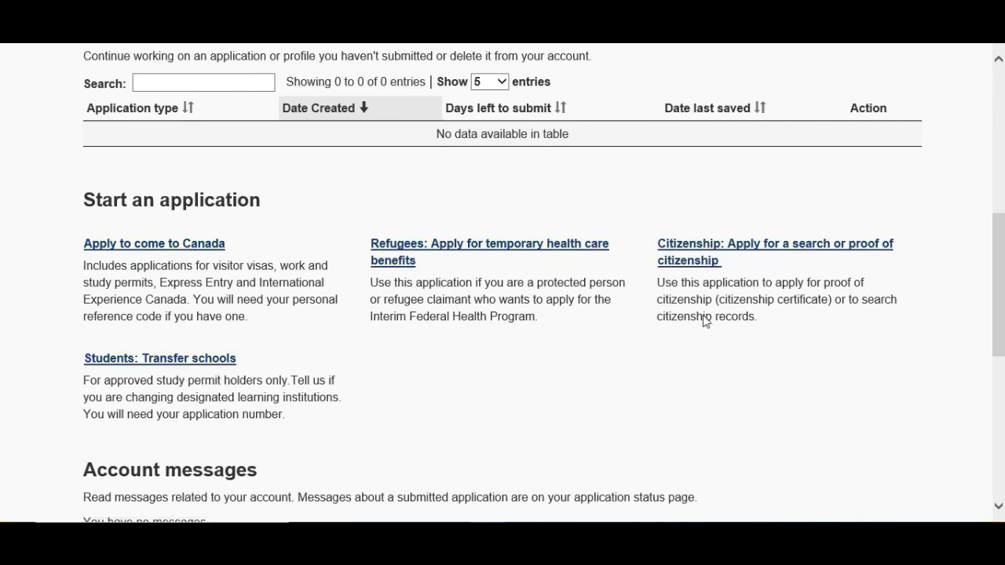
{"action": "scroll", "scroll_direction": "down", "scroll_amount": 3}
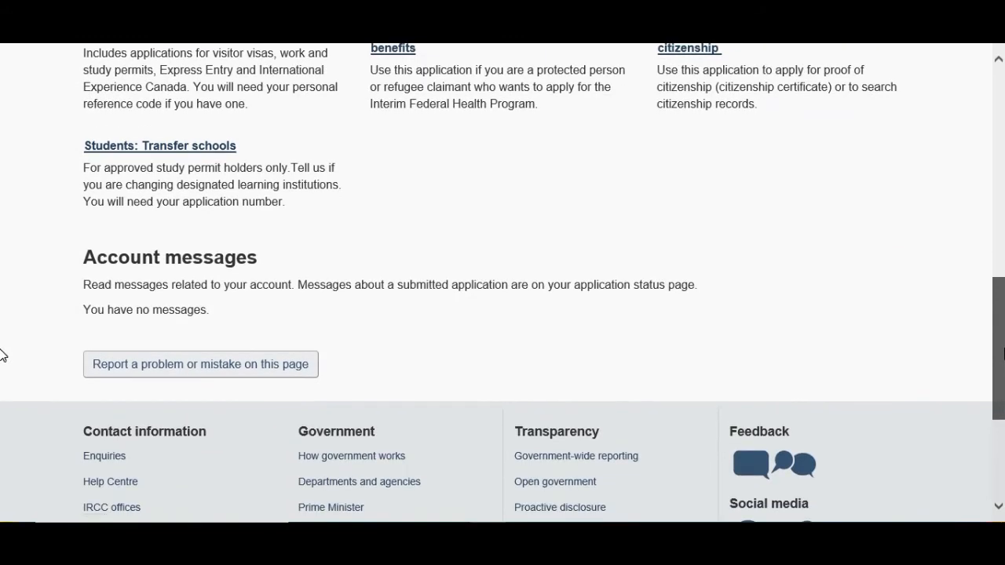
{"action": "scroll", "scroll_direction": "up", "scroll_amount": 3}
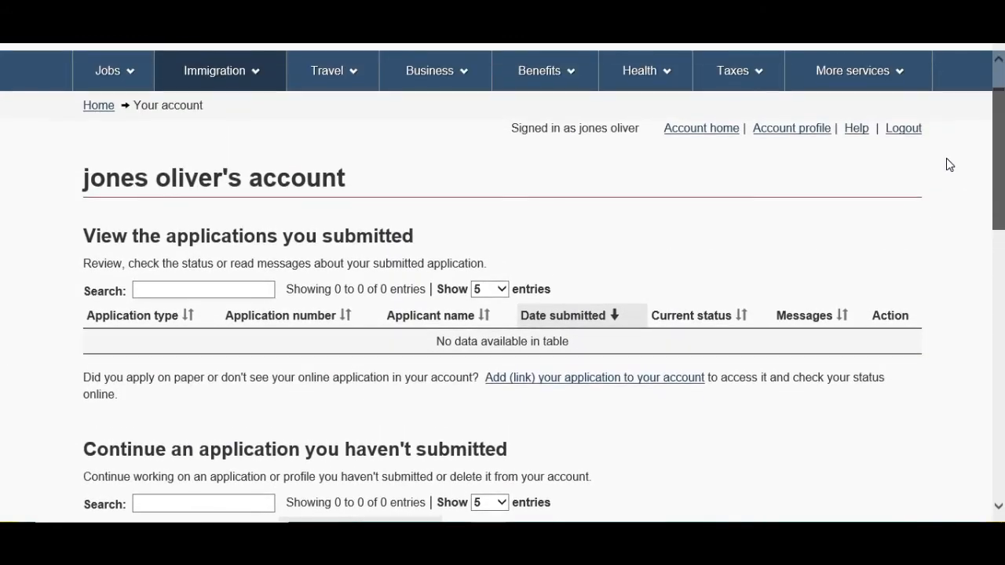